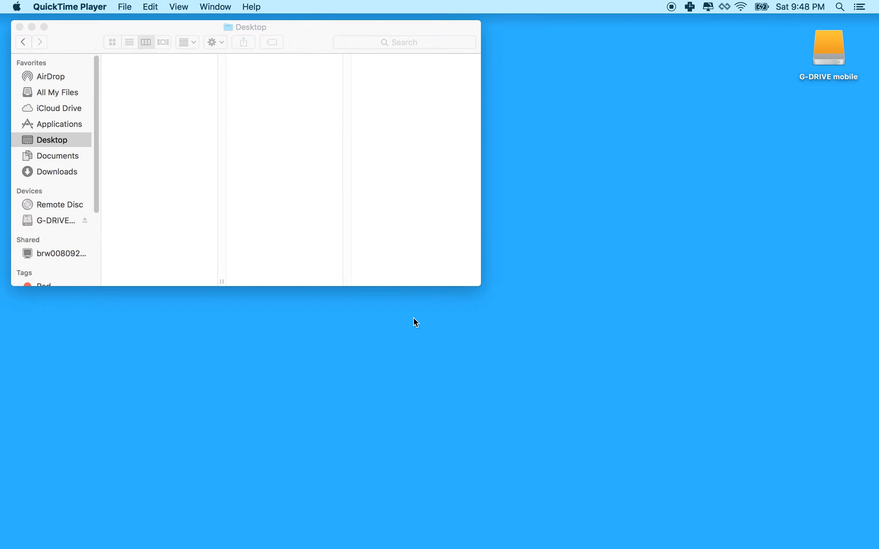
pyautogui.moveTo(440, 423)
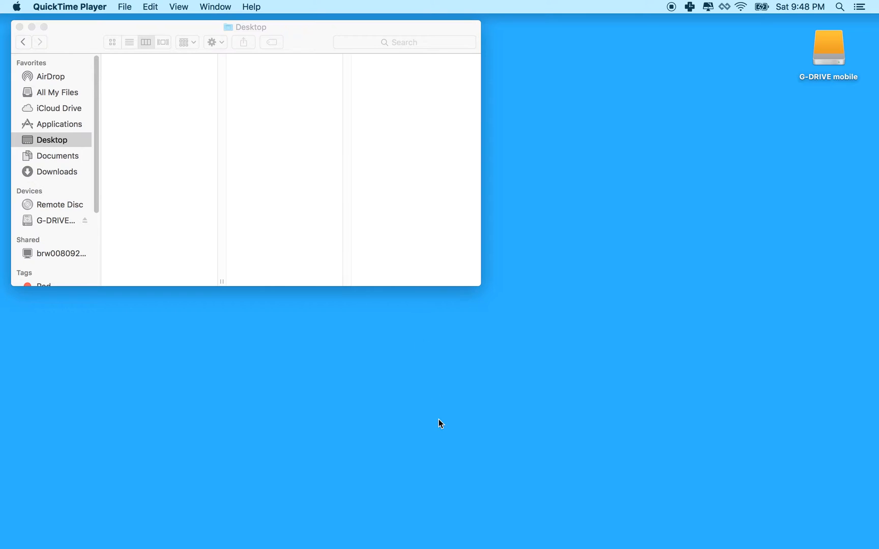
# Launch Atom by searching 'atom' in Spotlight
pyautogui.write('atom')
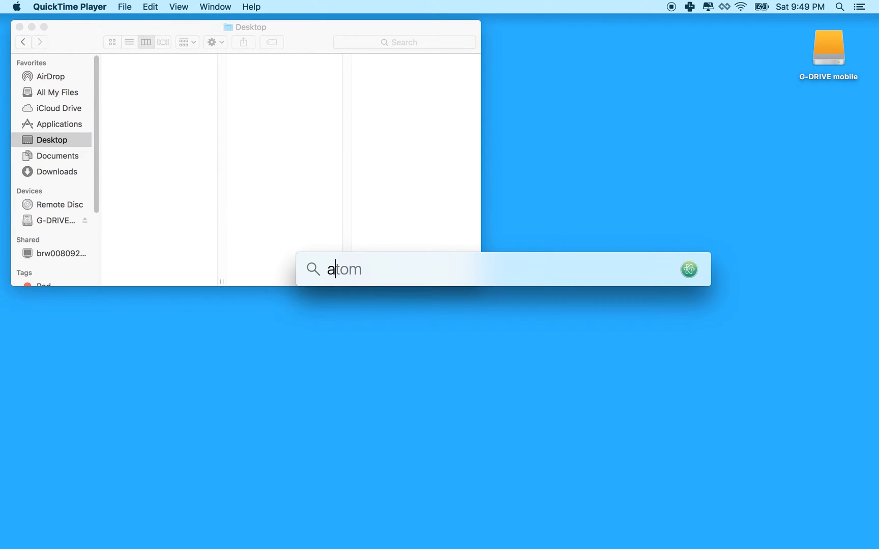
pyautogui.write('Atom')
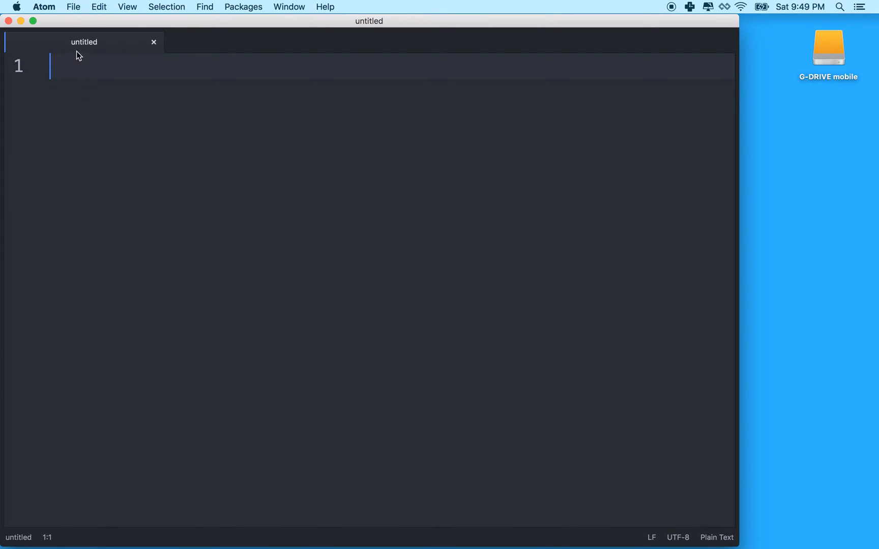
pyautogui.moveTo(773, 251)
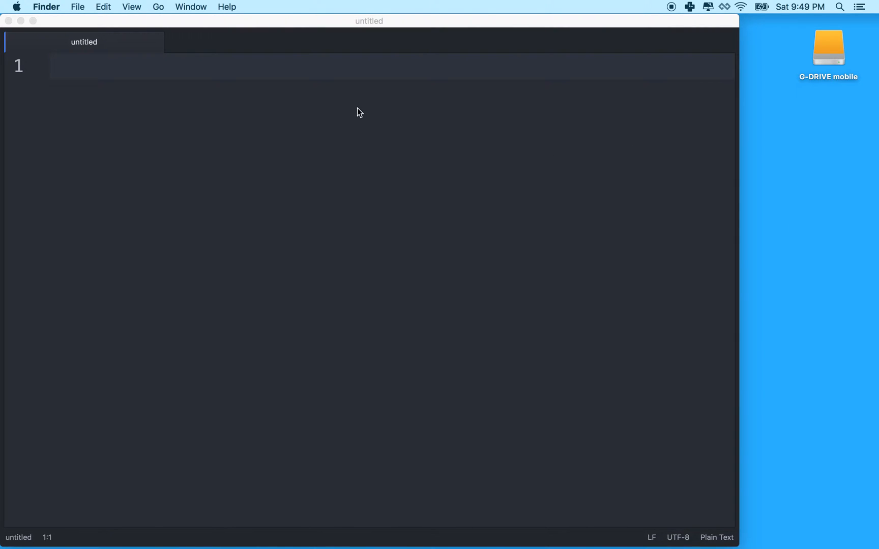
pyautogui.moveTo(577, 228)
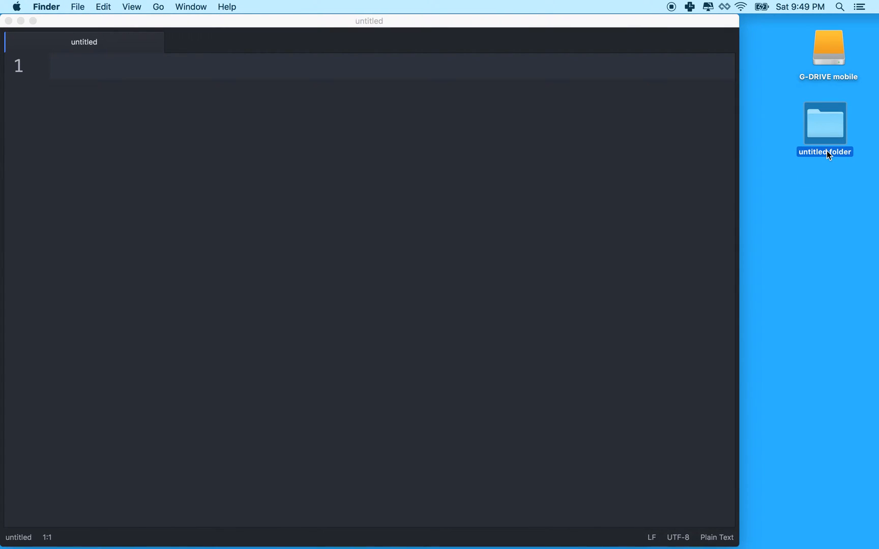
# Rename the new desktop folder to 'HTML Example'
pyautogui.click(827, 152)
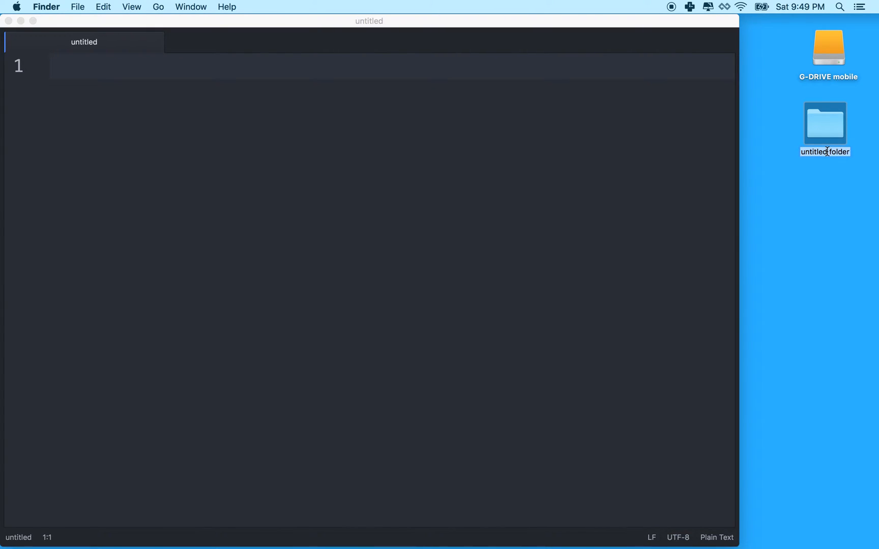
pyautogui.write('HTML Example')
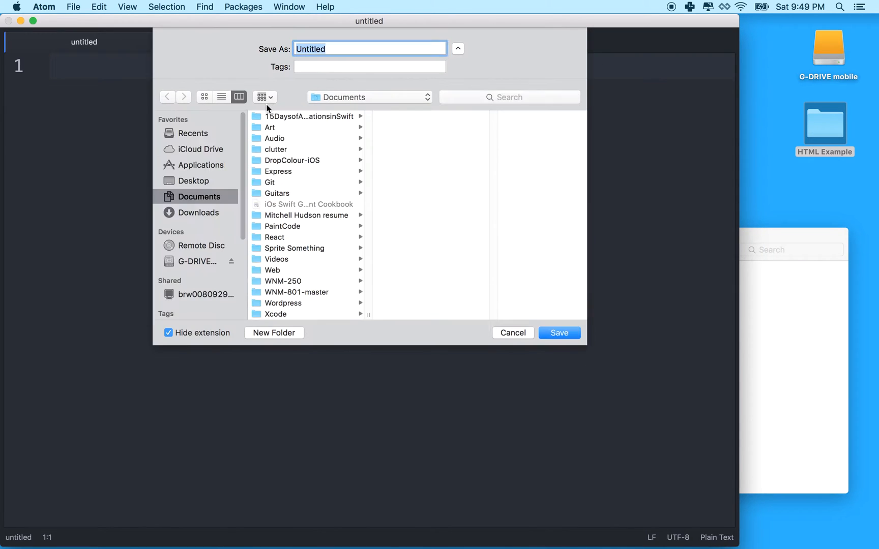
# Save the blank document as index.html in Desktop > HTML Example
pyautogui.click(193, 181)
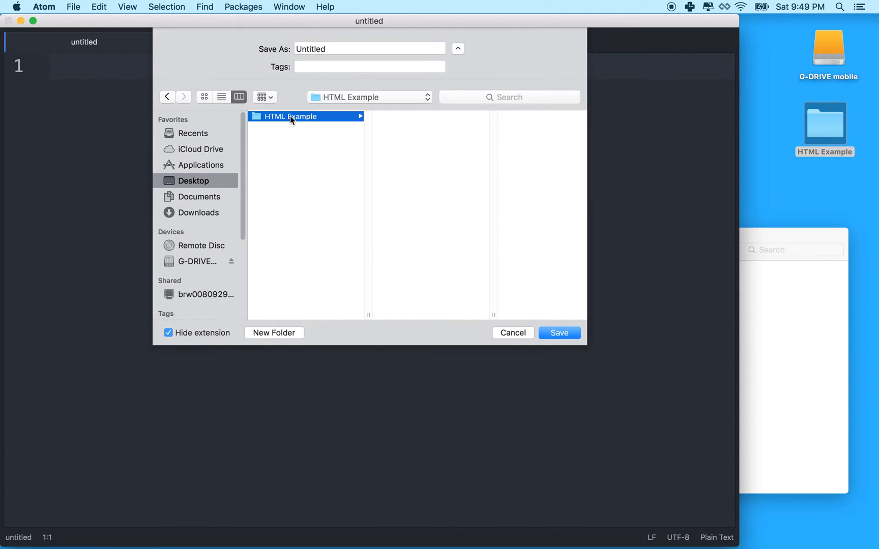
pyautogui.moveTo(316, 122)
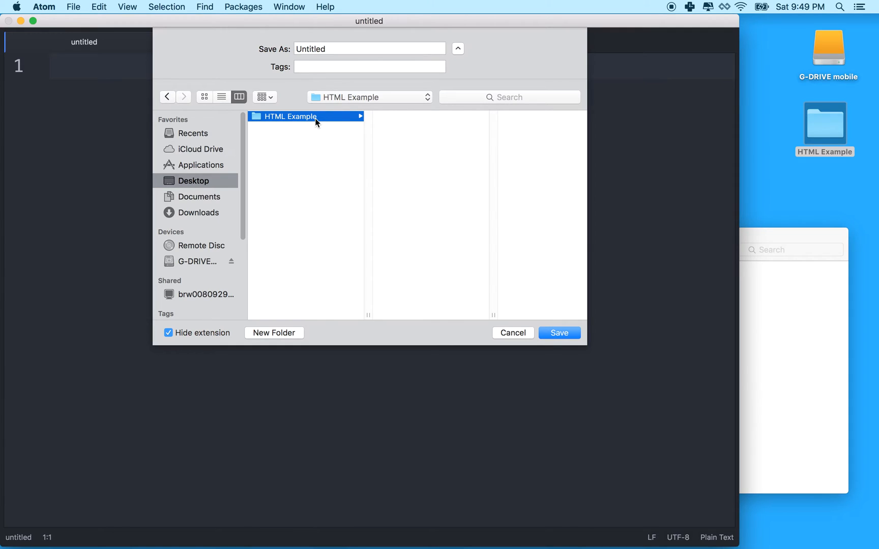
pyautogui.click(370, 49)
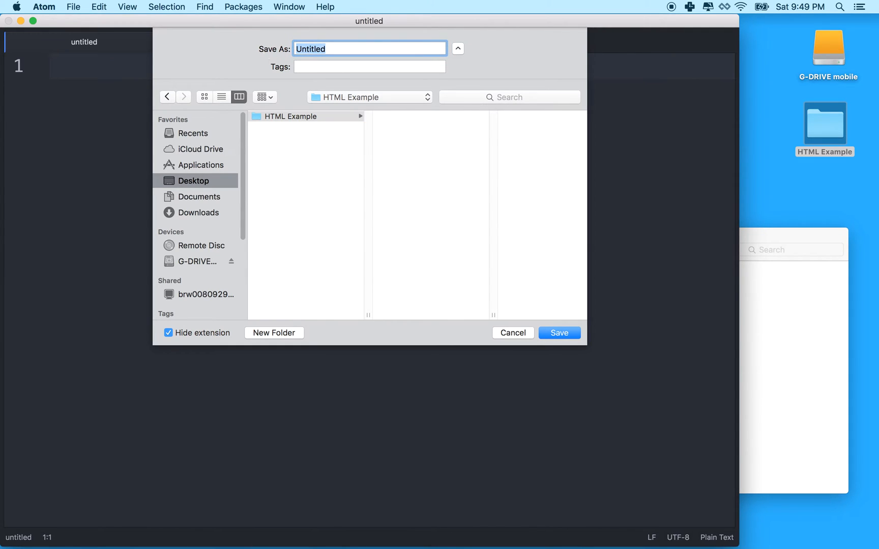
pyautogui.write('index.html')
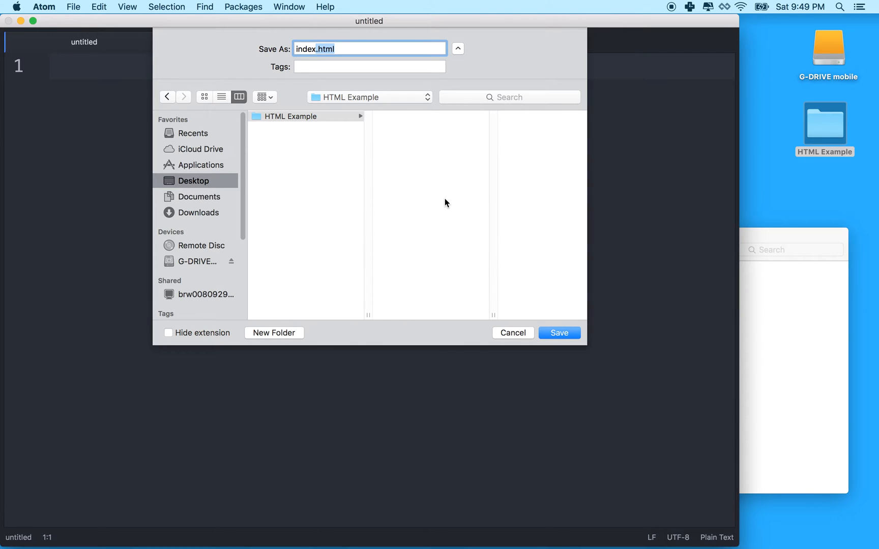
pyautogui.moveTo(497, 296)
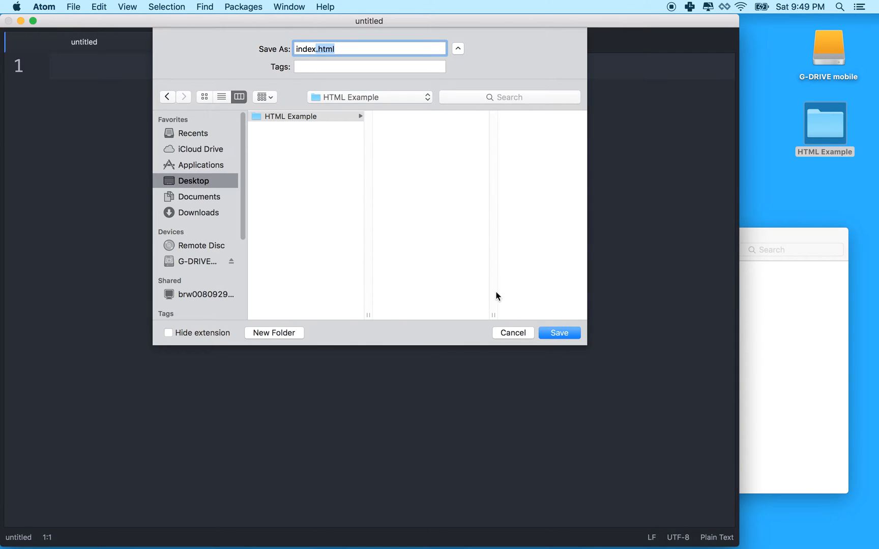
pyautogui.click(559, 332)
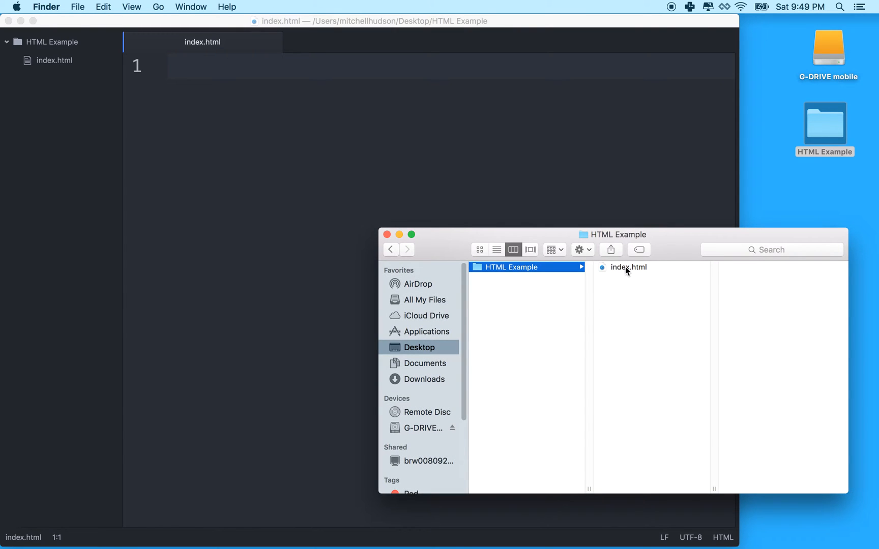
# Confirm index.html inside HTML Example in Finder, then bring Atom forward
pyautogui.click(824, 125)
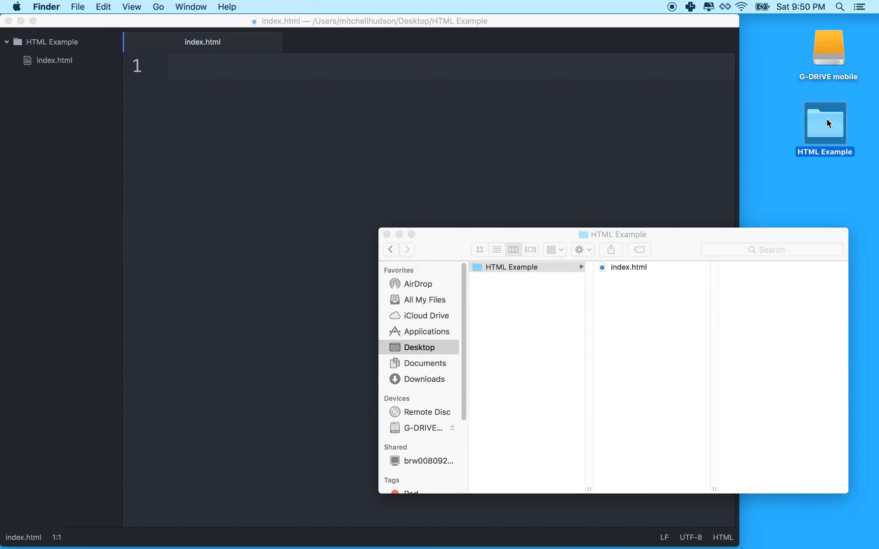
pyautogui.moveTo(824, 128); pyautogui.dragTo(523, 537)
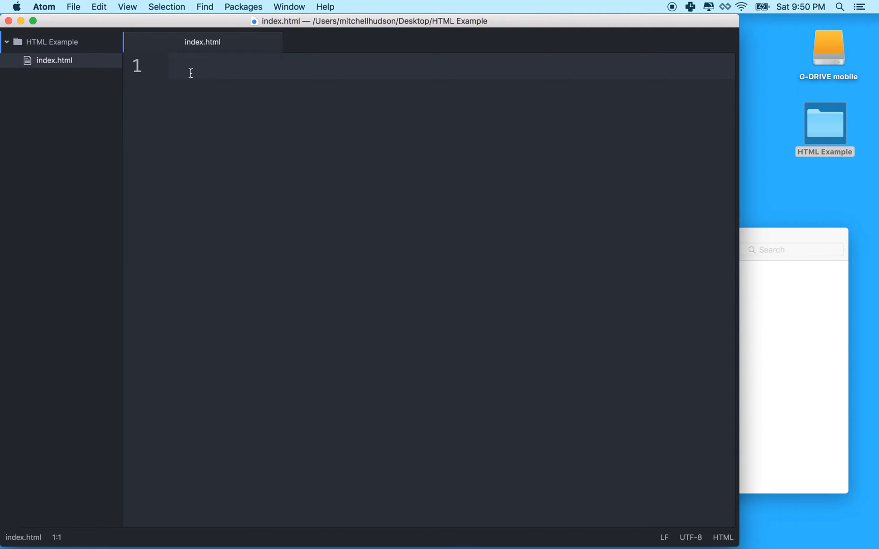
pyautogui.moveTo(237, 69)
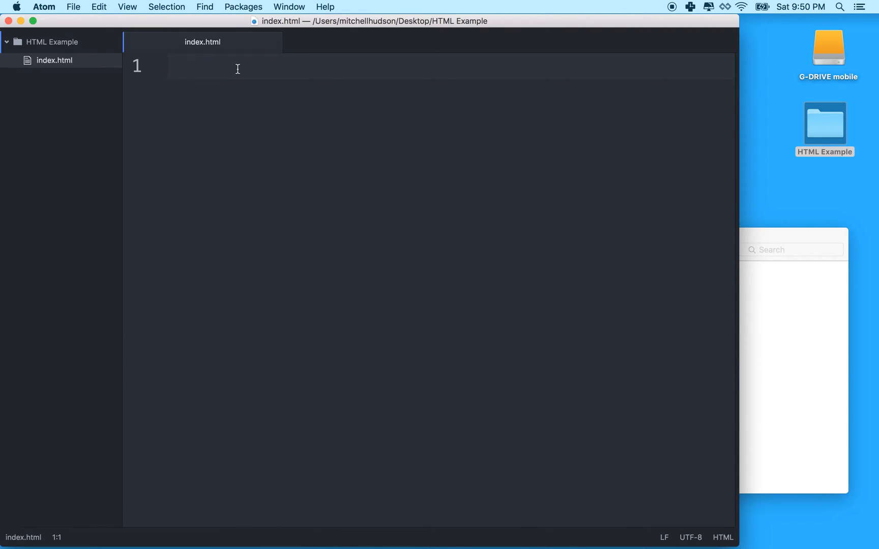
pyautogui.moveTo(90, 71)
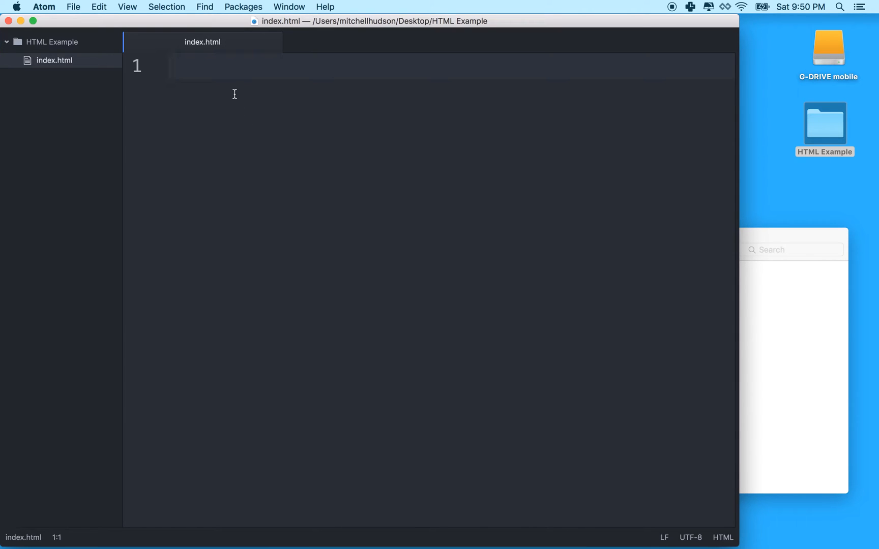
# Type <p>This is a paragraph.</p> on line 1 and select the sentence
pyautogui.write('<p></p>')
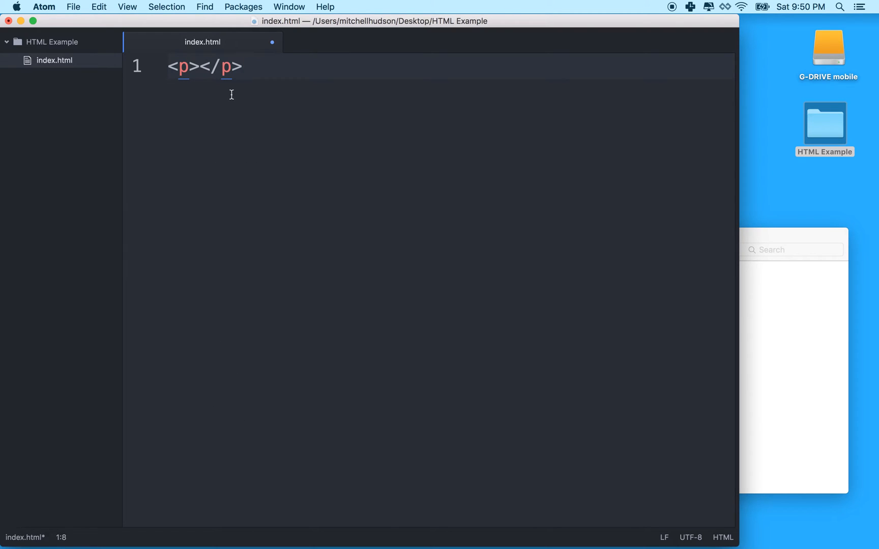
pyautogui.click(199, 68)
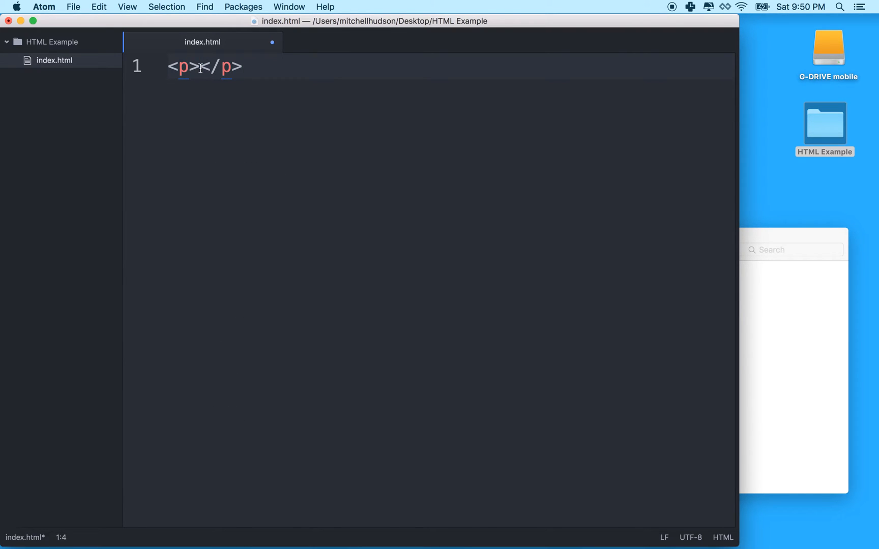
pyautogui.write('This')
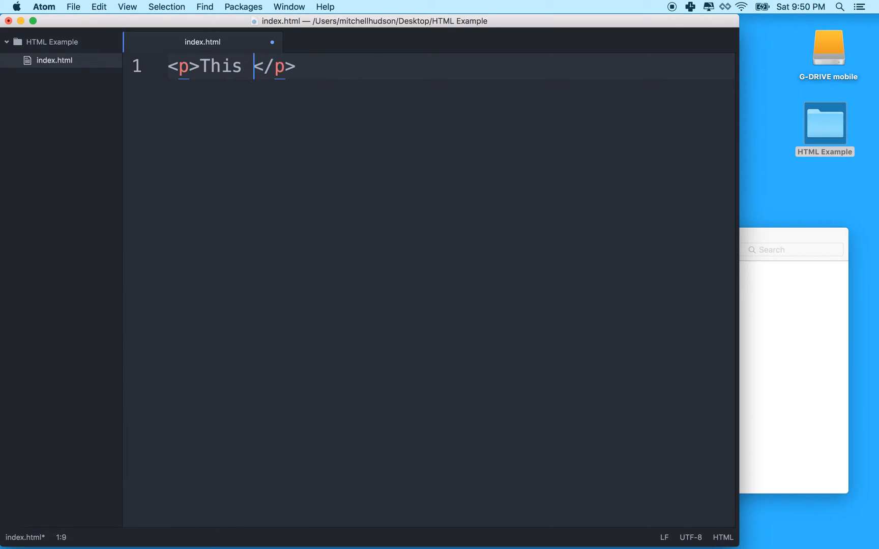
pyautogui.write('is a para')
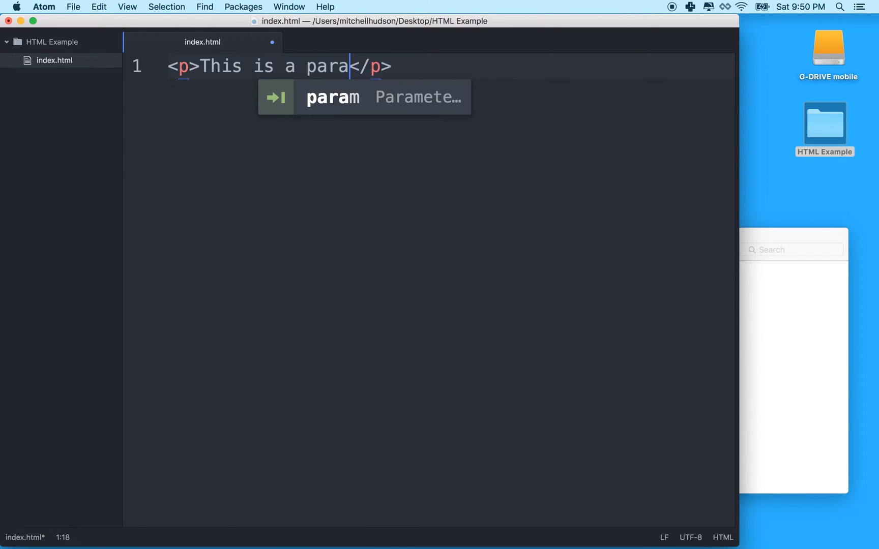
pyautogui.write('graph.')
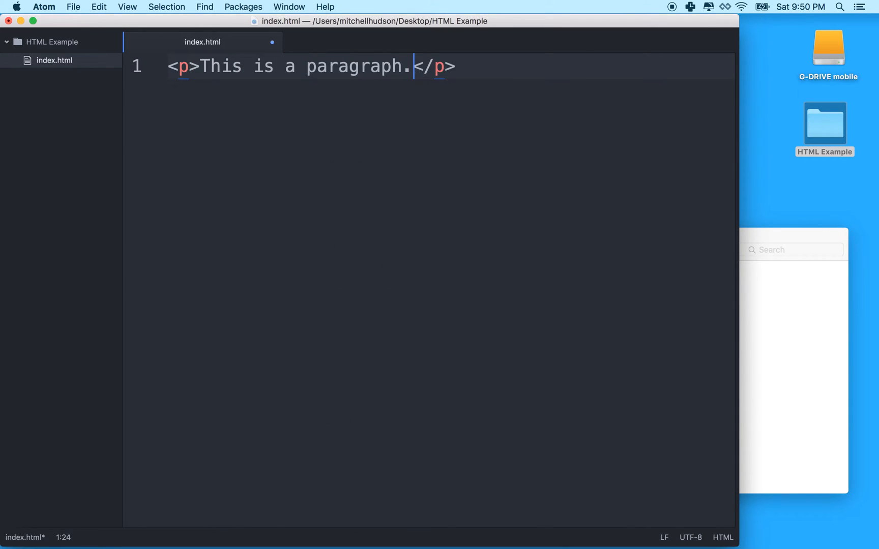
pyautogui.moveTo(203, 67); pyautogui.dragTo(388, 66)
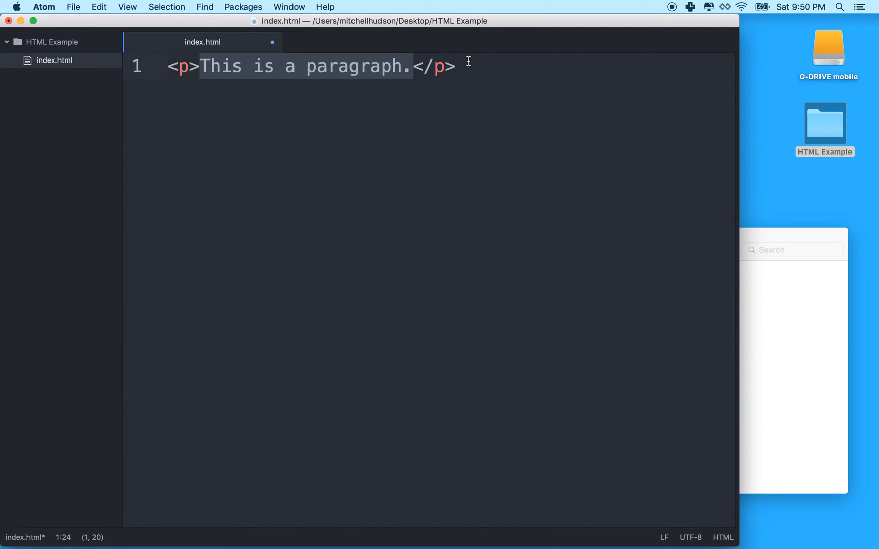
# Add the untagged sentence 'This is a paragraph.' below the tagged paragraph
pyautogui.press('Enter')
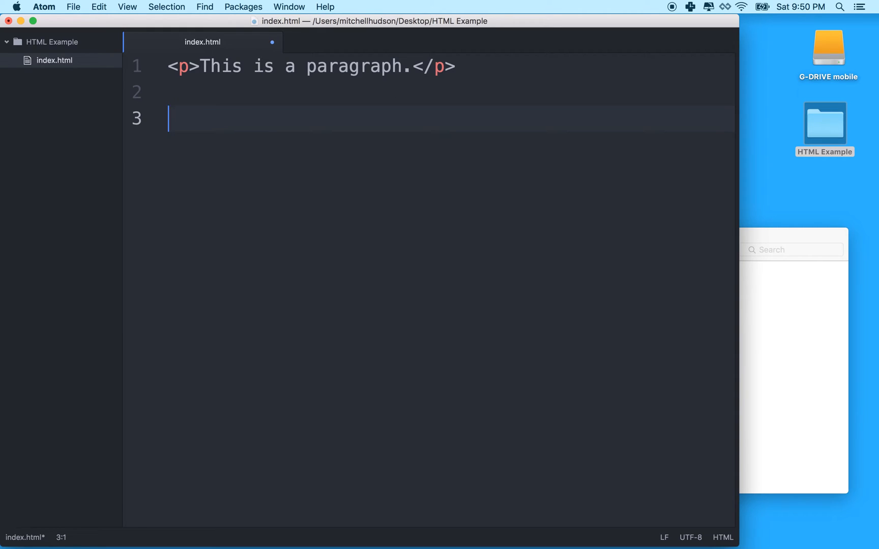
pyautogui.write('THis')
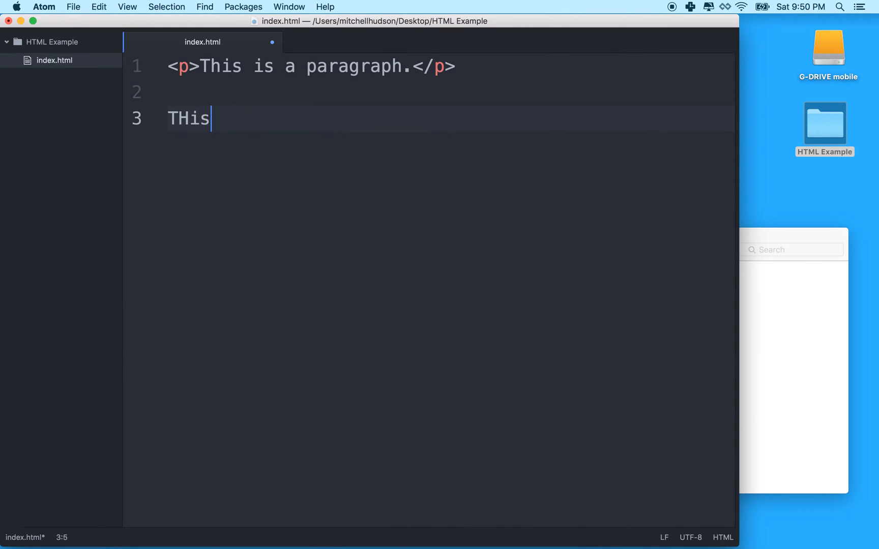
pyautogui.write('his is a pa')
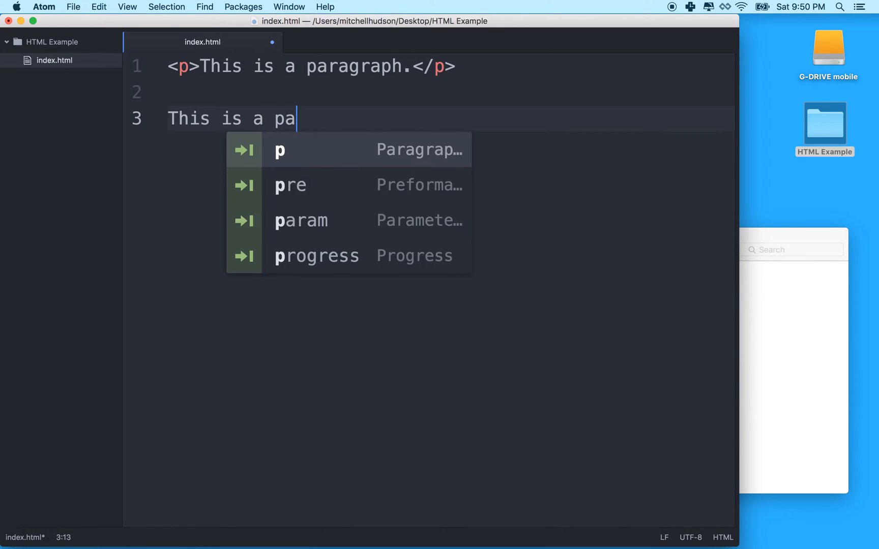
pyautogui.write('ragrap')
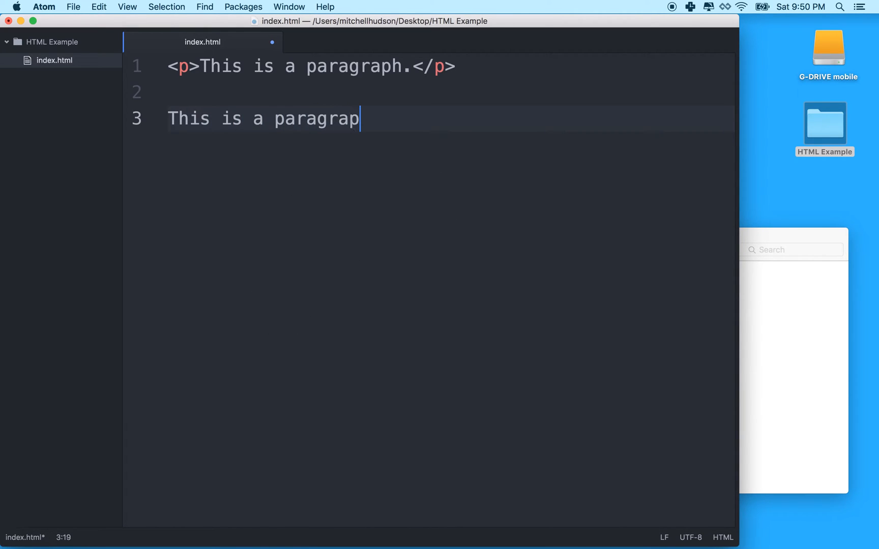
pyautogui.write('h.')
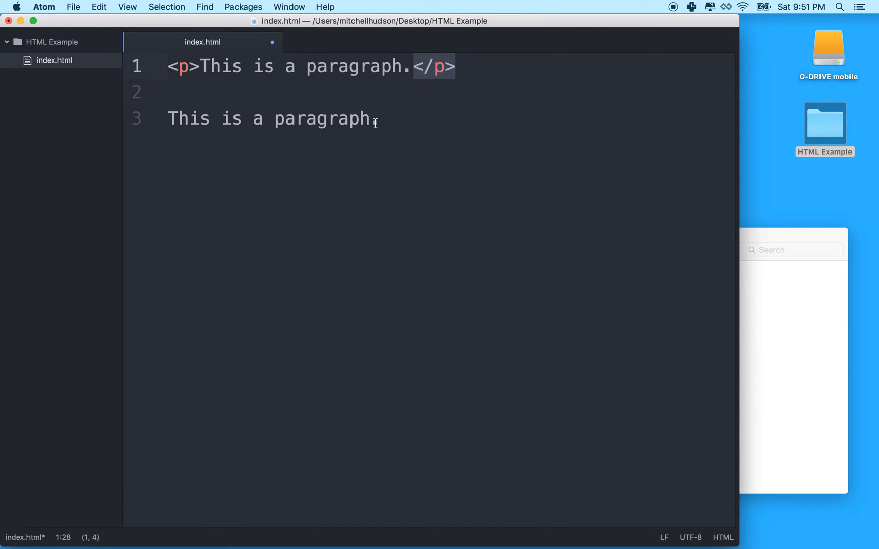
pyautogui.click(188, 92)
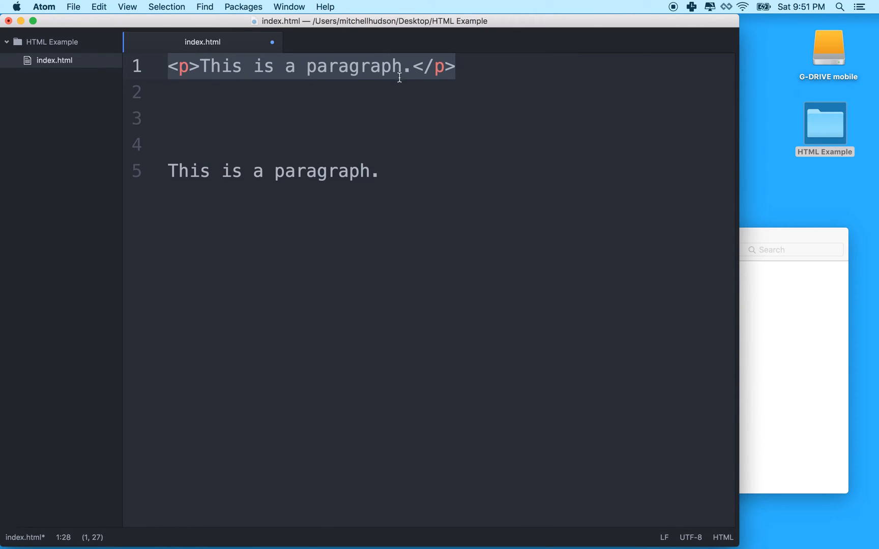
pyautogui.moveTo(358, 89)
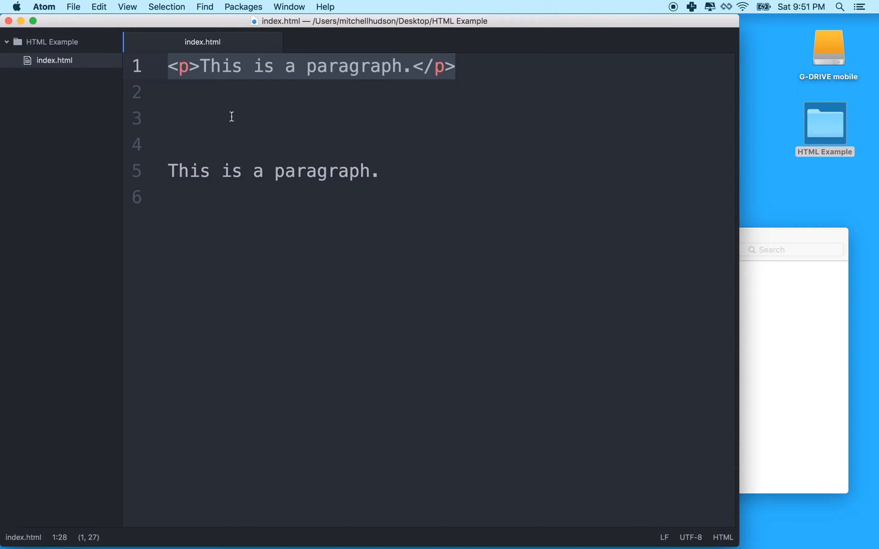
# Swap line 1's tags to q, then blockquote, then back to p
pyautogui.click(184, 67)
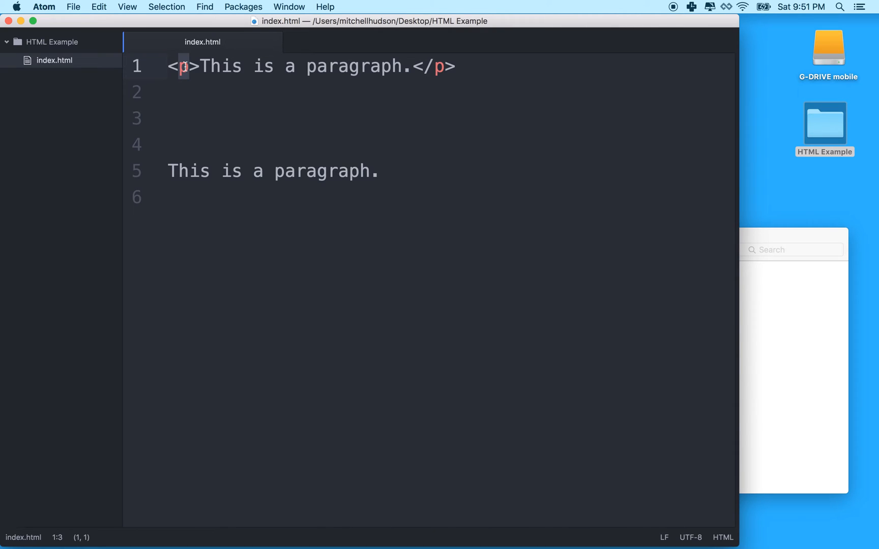
pyautogui.write('q')
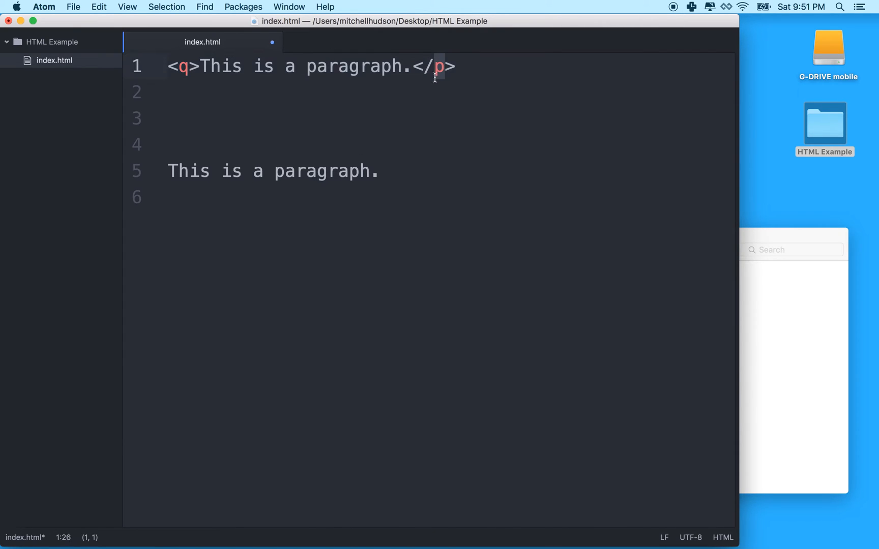
pyautogui.write('q')
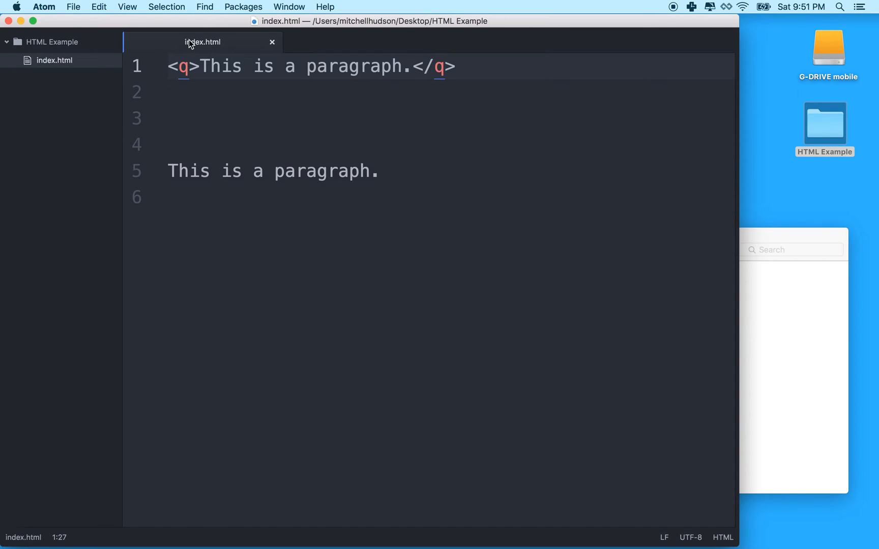
pyautogui.click(175, 66)
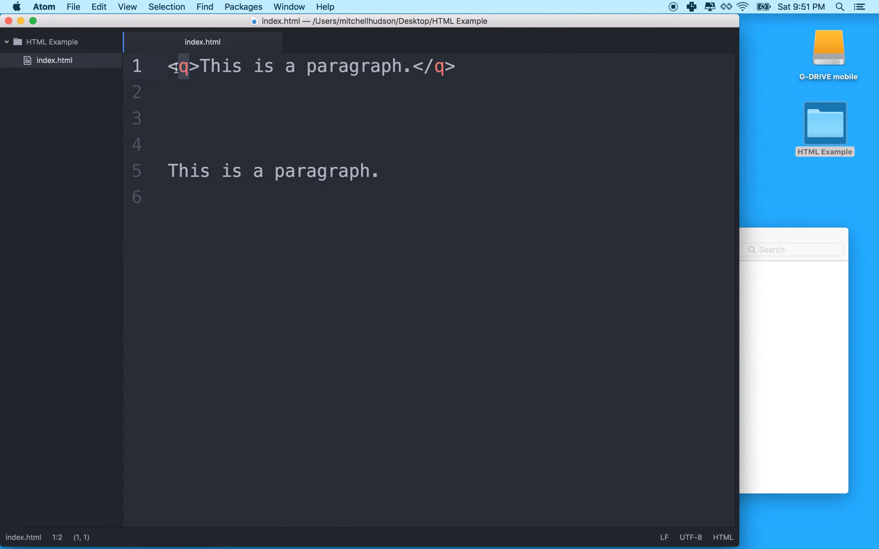
pyautogui.write('block')
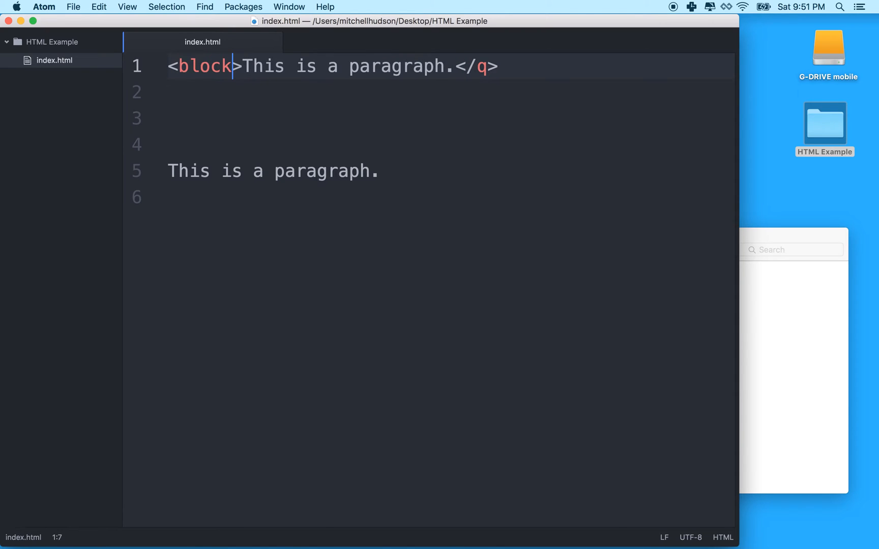
pyautogui.write('quote')
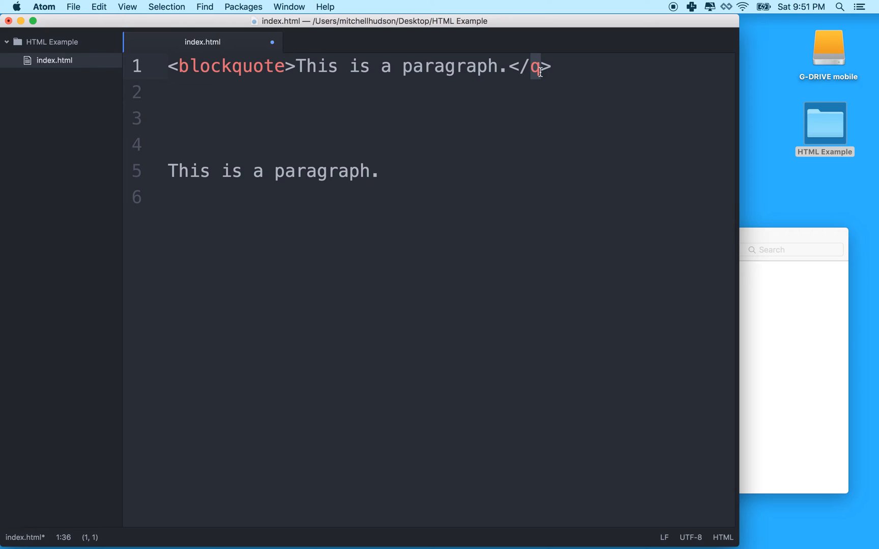
pyautogui.write('blockqu')
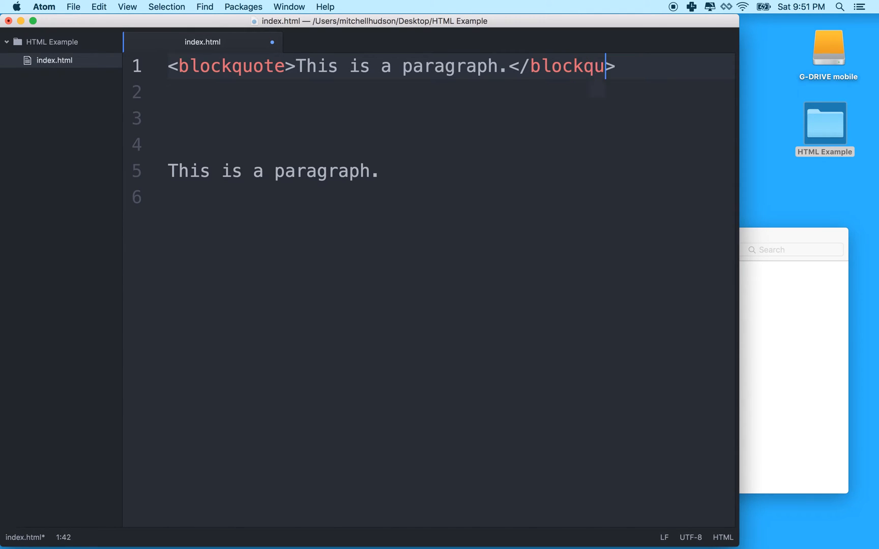
pyautogui.write('ote')
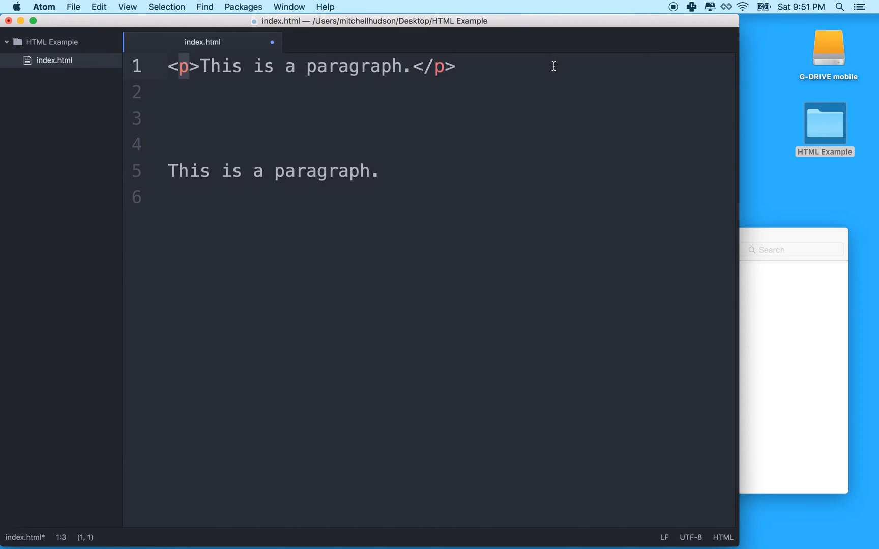
# Delete the plain sentence line, and remove stray spaces added to the closing tag
pyautogui.tripleClick(308, 67)
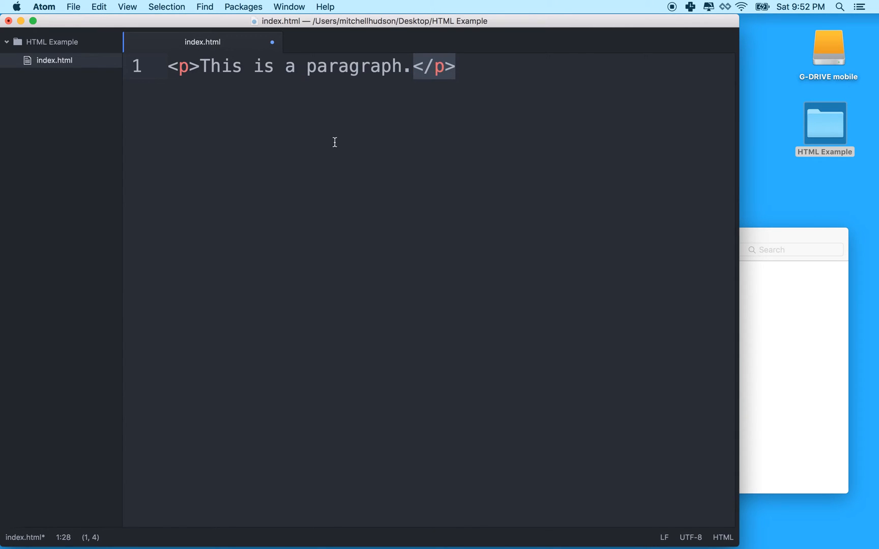
pyautogui.moveTo(428, 70)
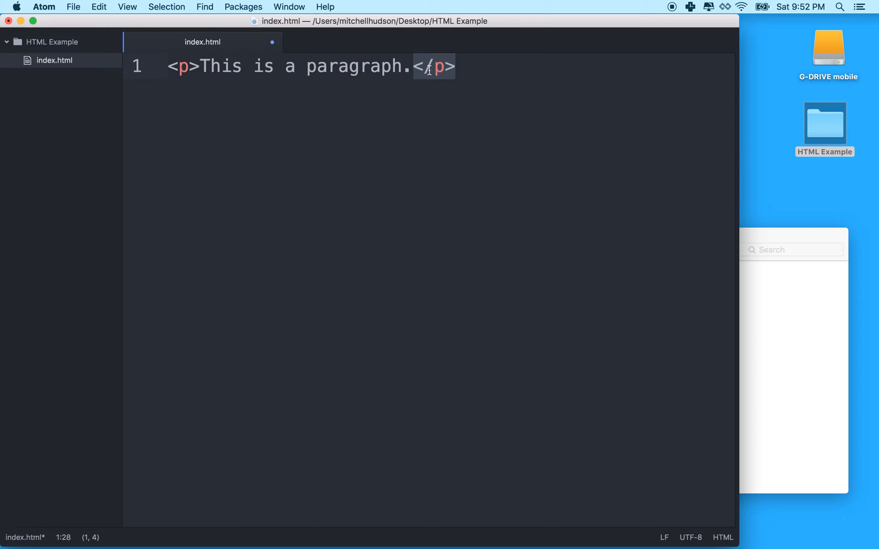
pyautogui.click(432, 67)
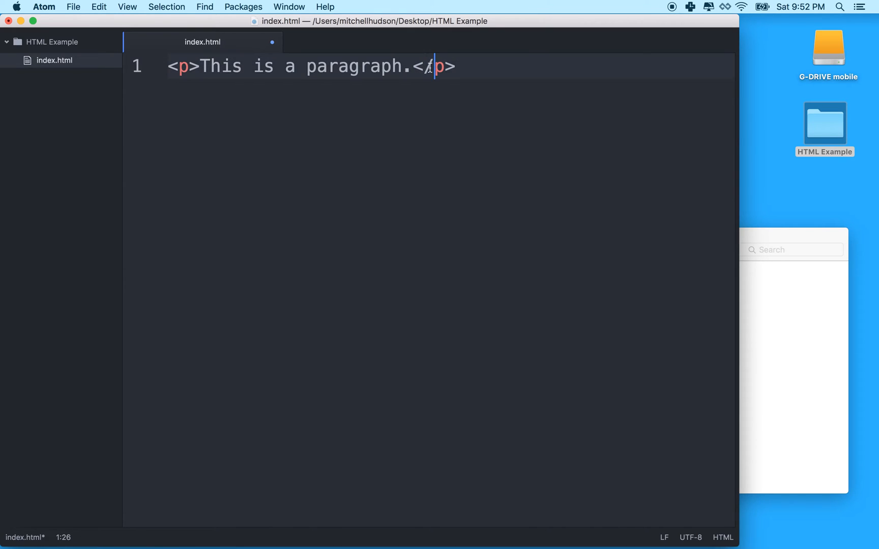
pyautogui.write('"  "')
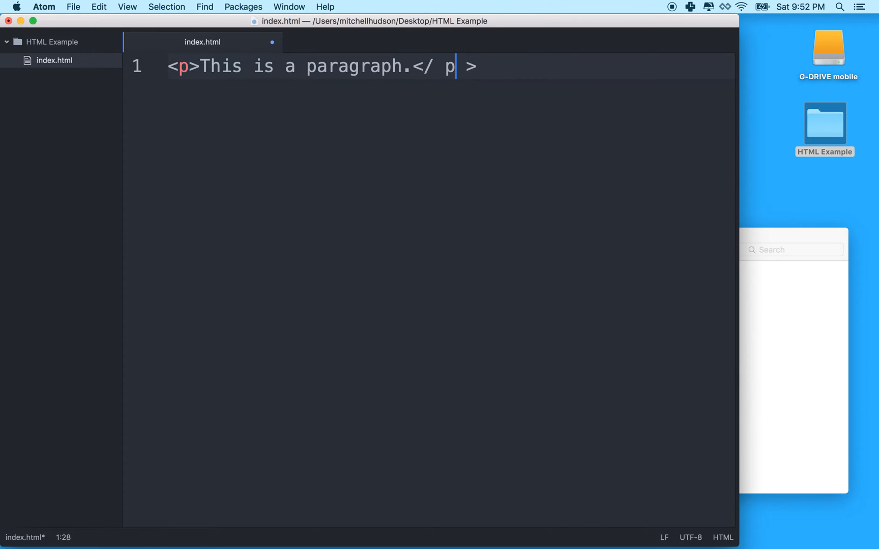
pyautogui.press('Backspace')
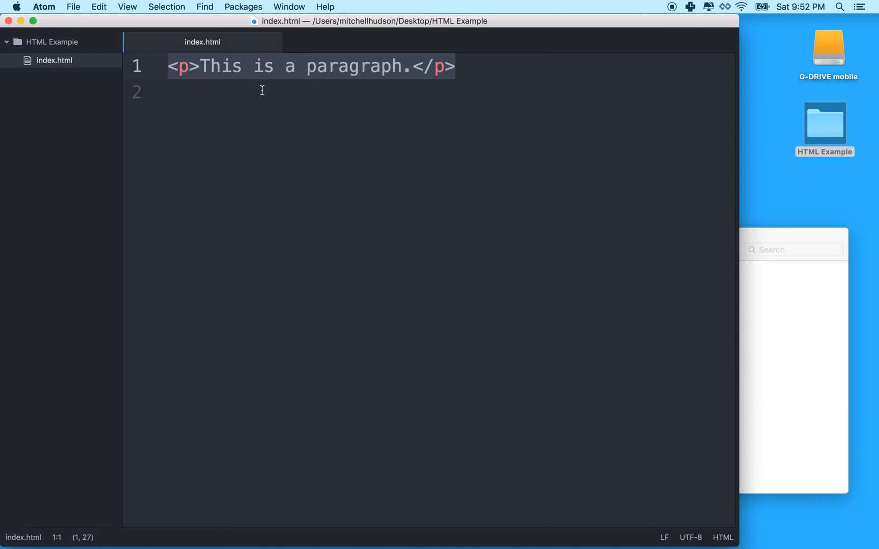
pyautogui.moveTo(260, 91)
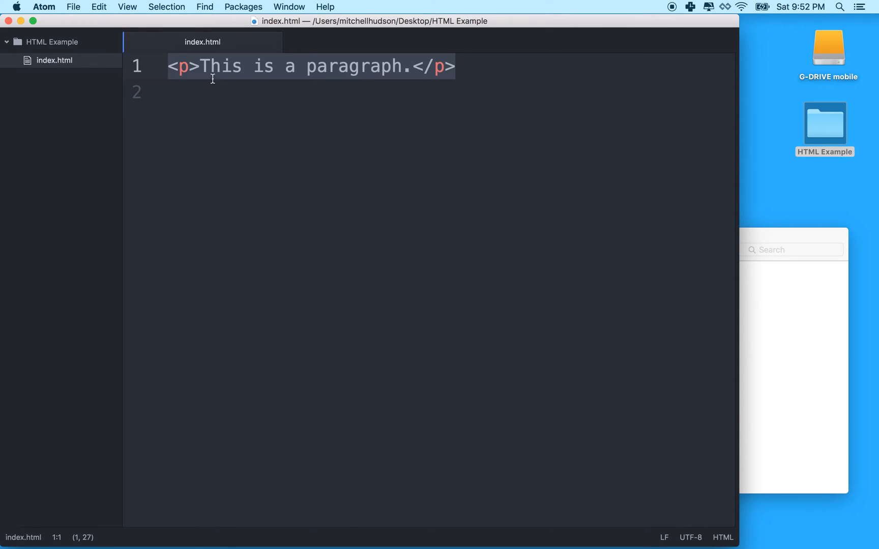
pyautogui.moveTo(362, 85)
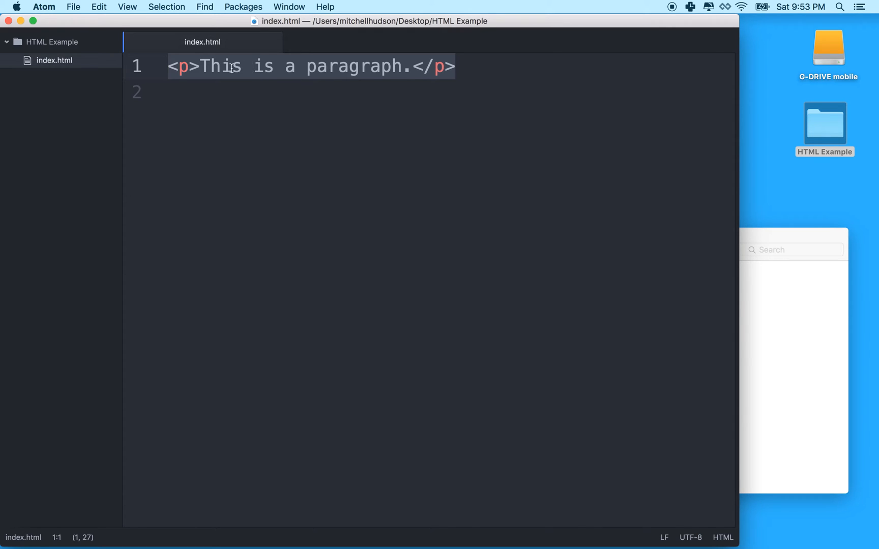
pyautogui.moveTo(200, 66); pyautogui.dragTo(381, 66)
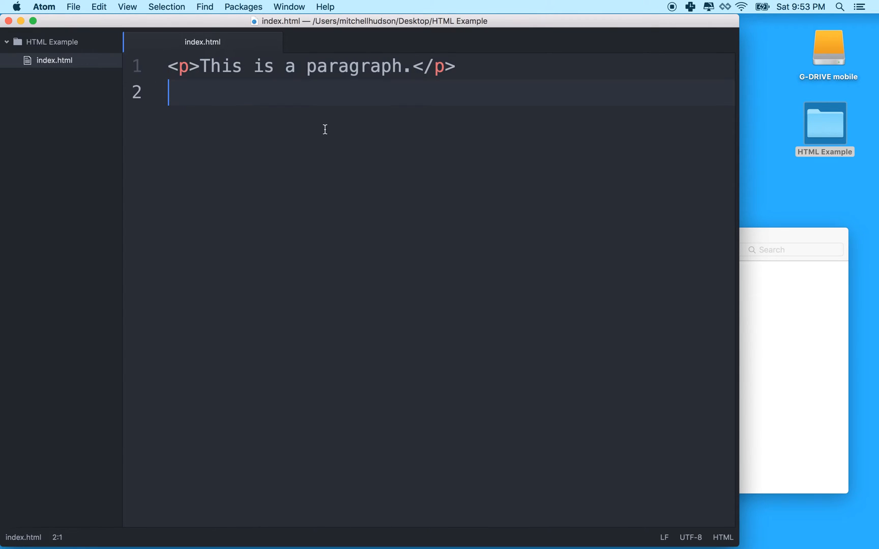
pyautogui.write('This is a paragraph.')
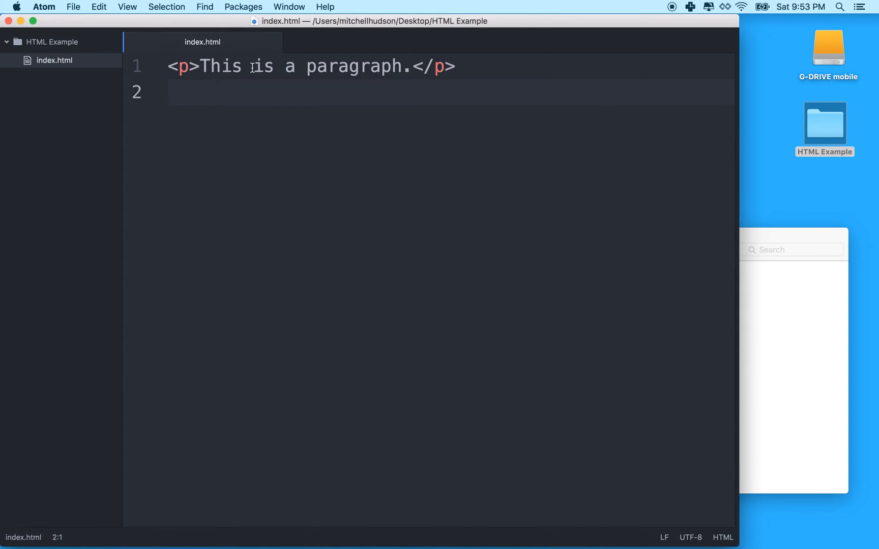
# Wrap the word 'is' on line 1 in <em></em> tags
pyautogui.click(253, 67)
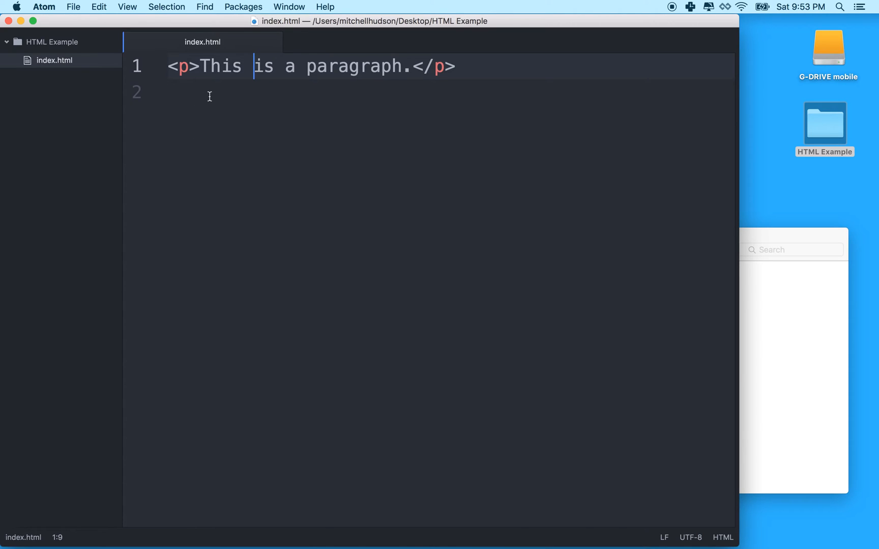
pyautogui.moveTo(279, 67)
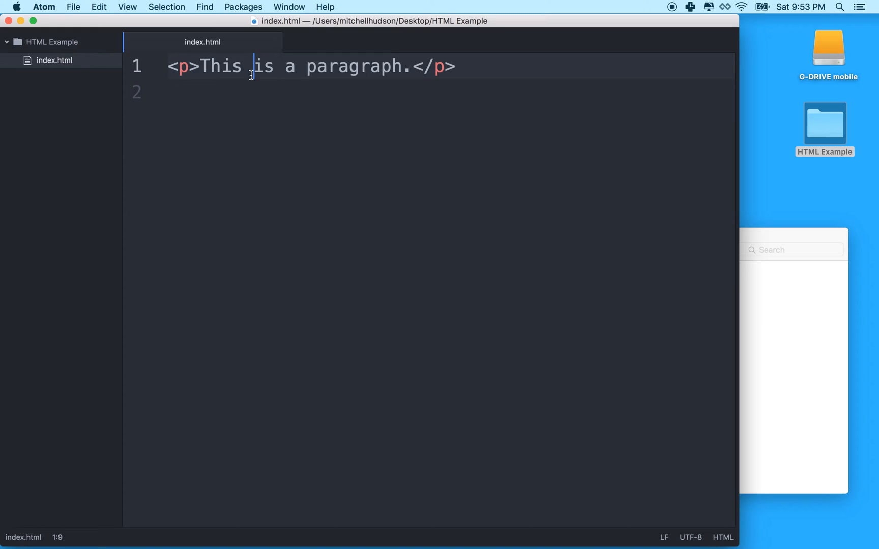
pyautogui.write('<em>')
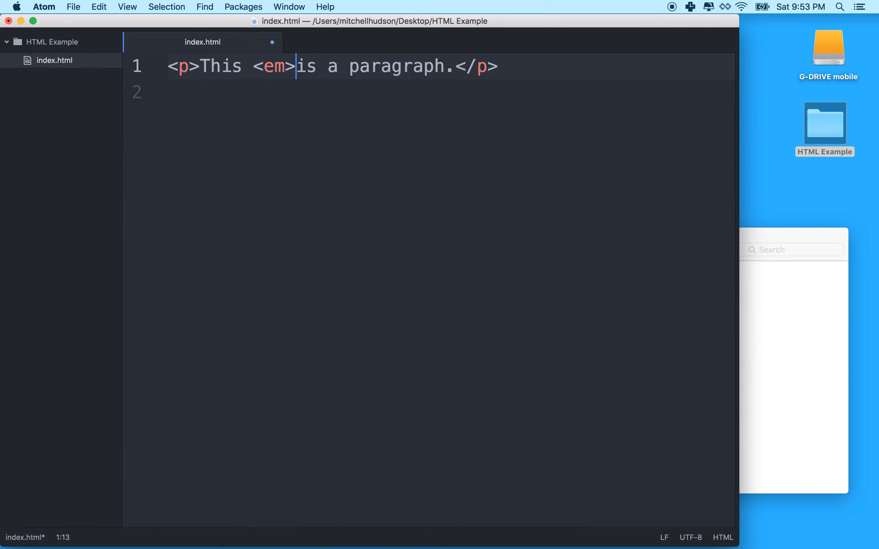
pyautogui.write('</')
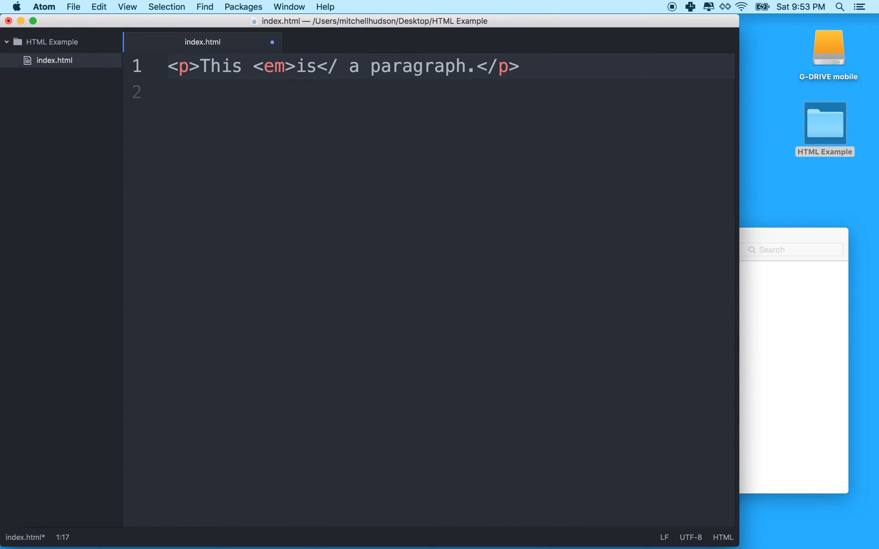
pyautogui.write('em>')
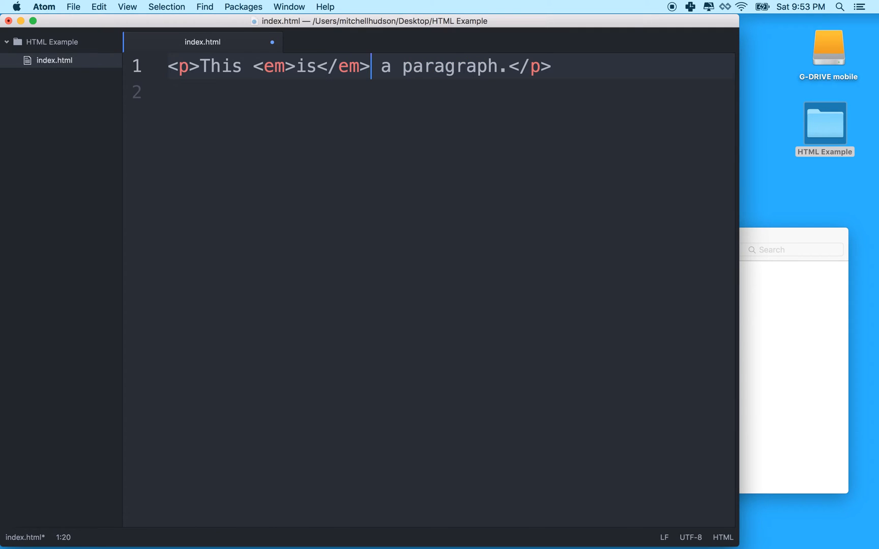
pyautogui.click(574, 66)
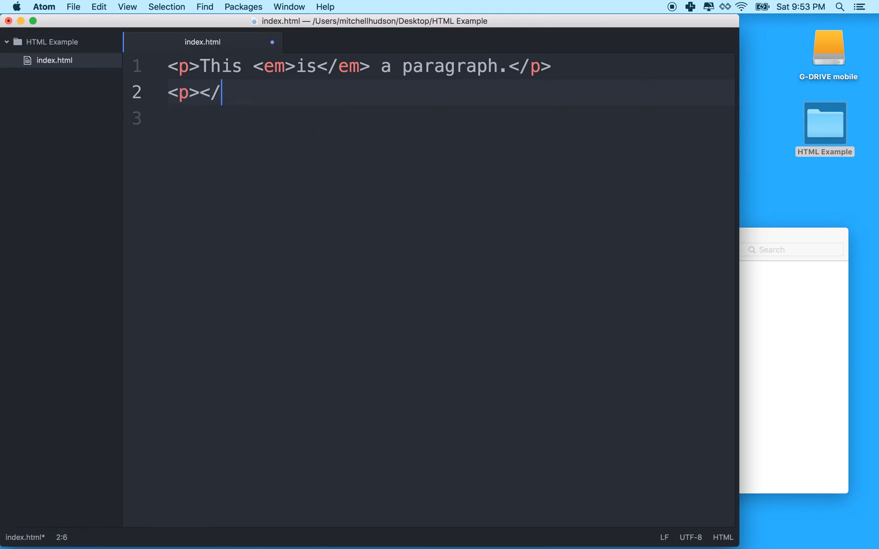
# Type the paragraph <p>I like carrots.</p> on line 2
pyautogui.write('p>')
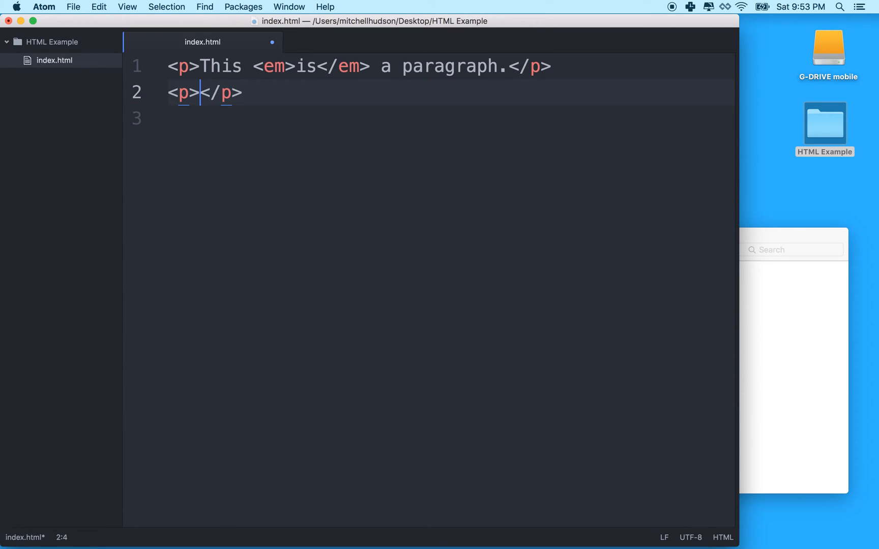
pyautogui.write('I like')
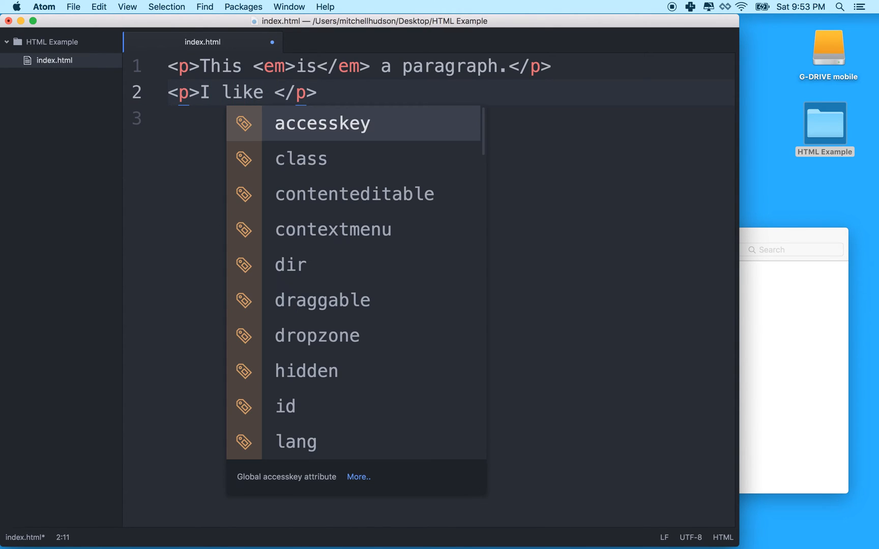
pyautogui.write('carrot')
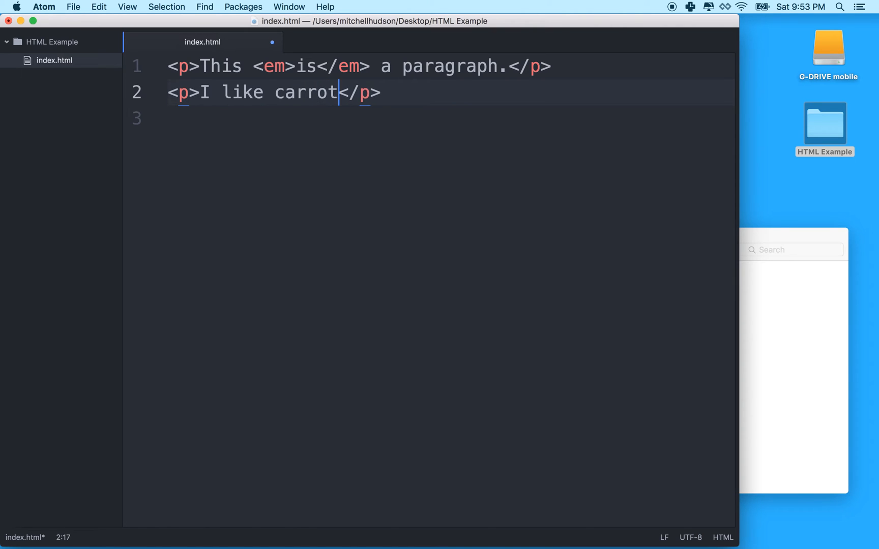
pyautogui.write('s.')
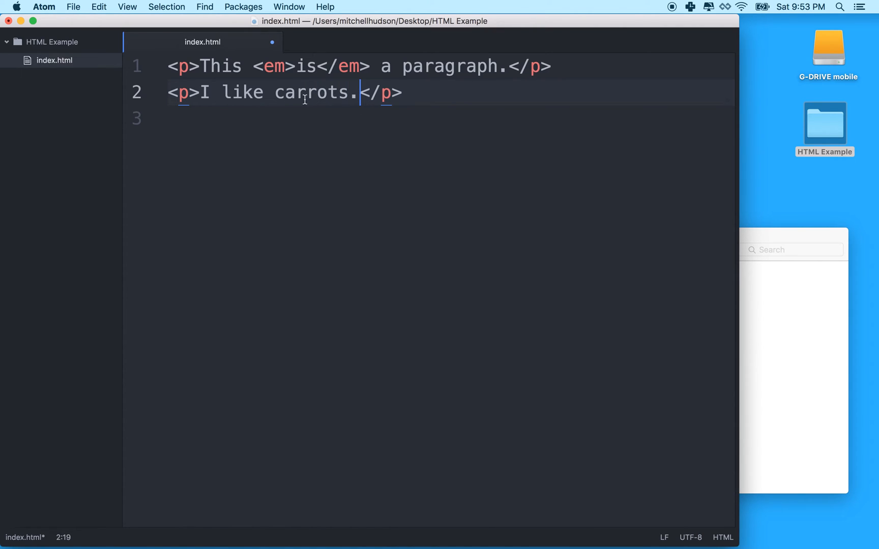
# Wrap 'like' in <strong></strong> tags and highlight the tagged word
pyautogui.click(224, 93)
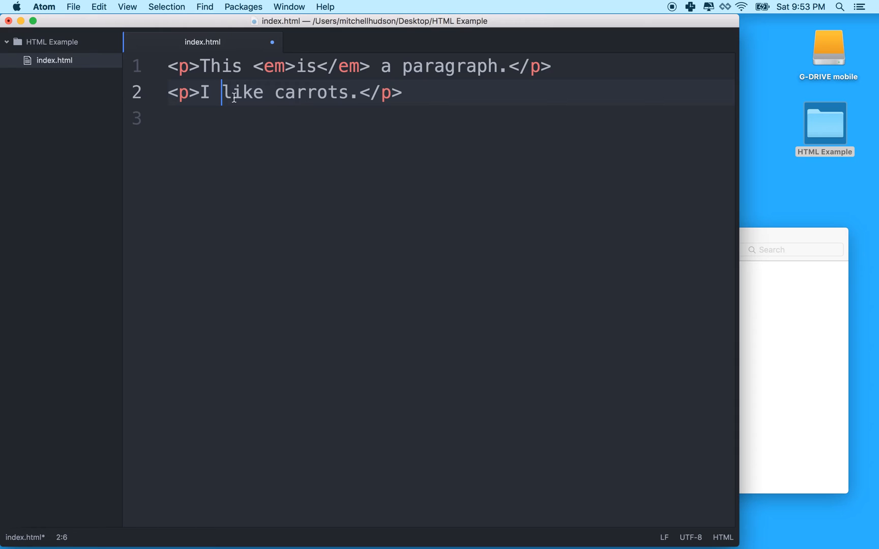
pyautogui.write('<strong>')
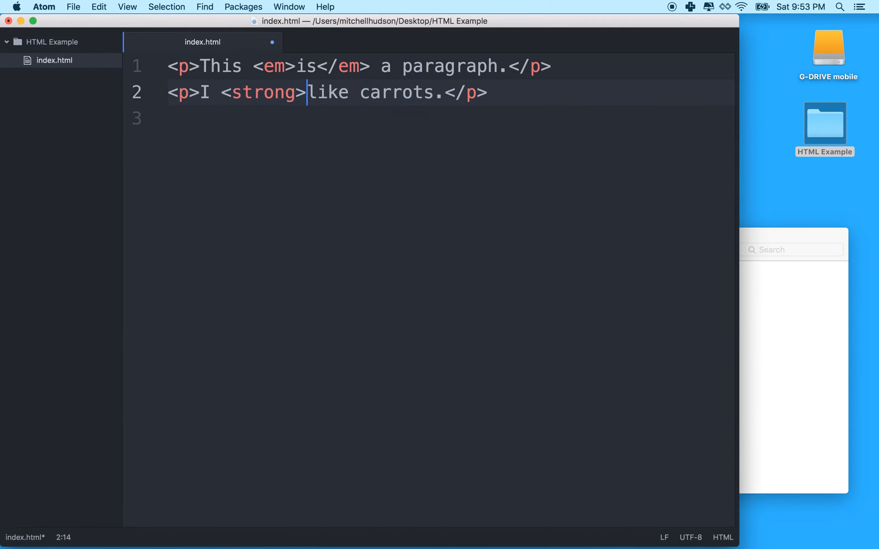
pyautogui.write('</')
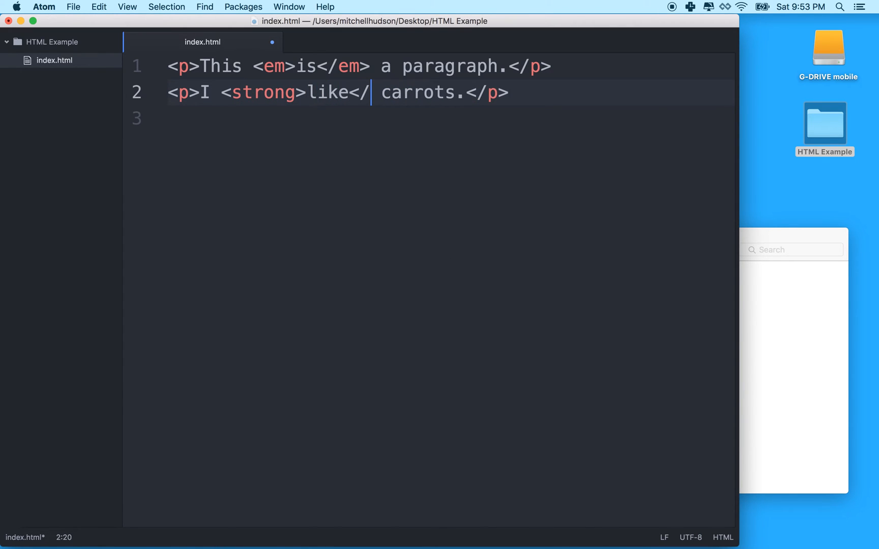
pyautogui.write('strong')
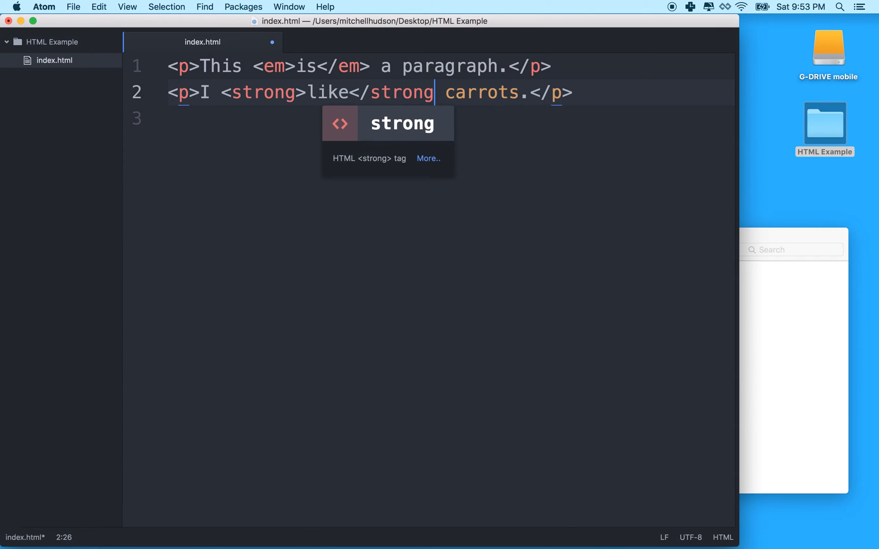
pyautogui.doubleClick(328, 93)
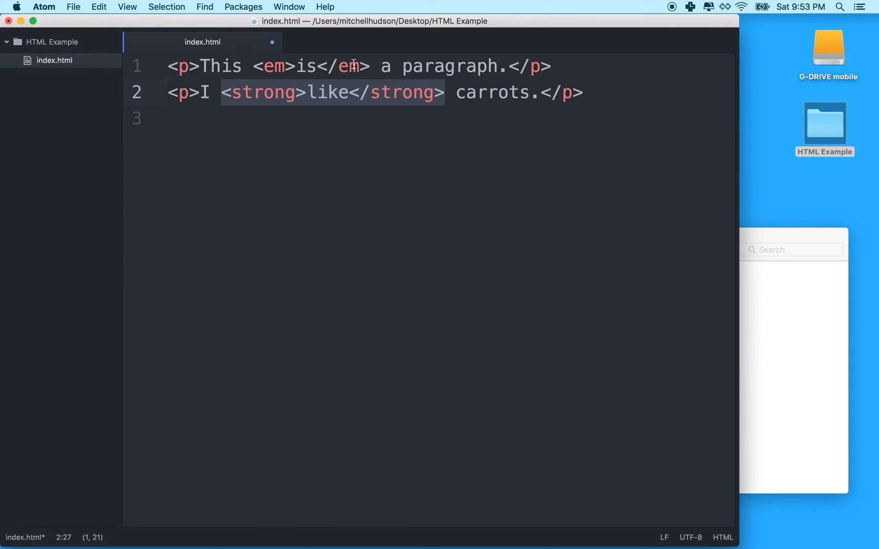
pyautogui.moveTo(262, 70)
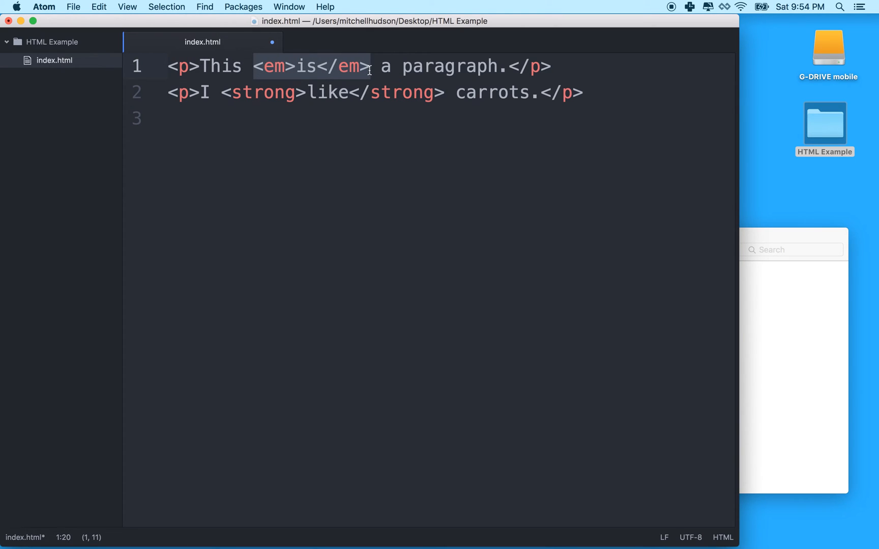
# Move the emphasis on line 1 from 'is' to 'paragraph' with <em> and </em>
pyautogui.click(293, 67)
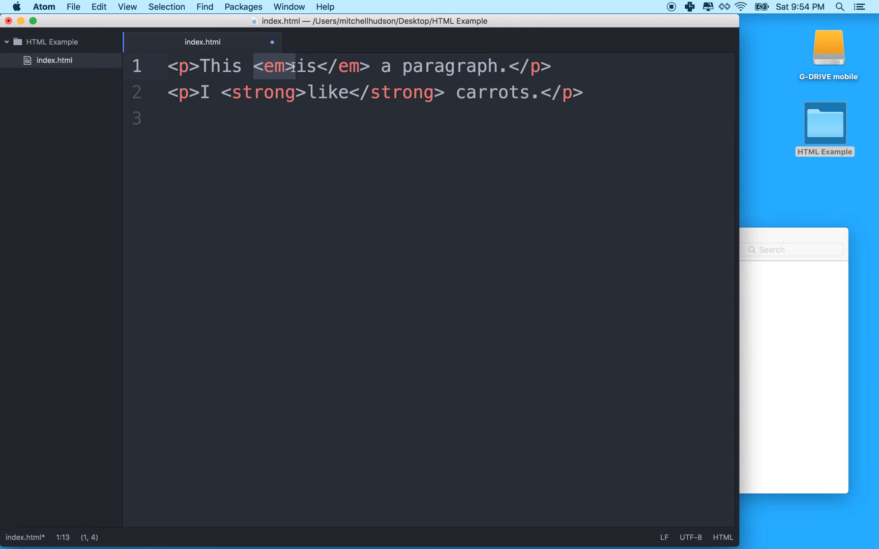
pyautogui.press('Delete')
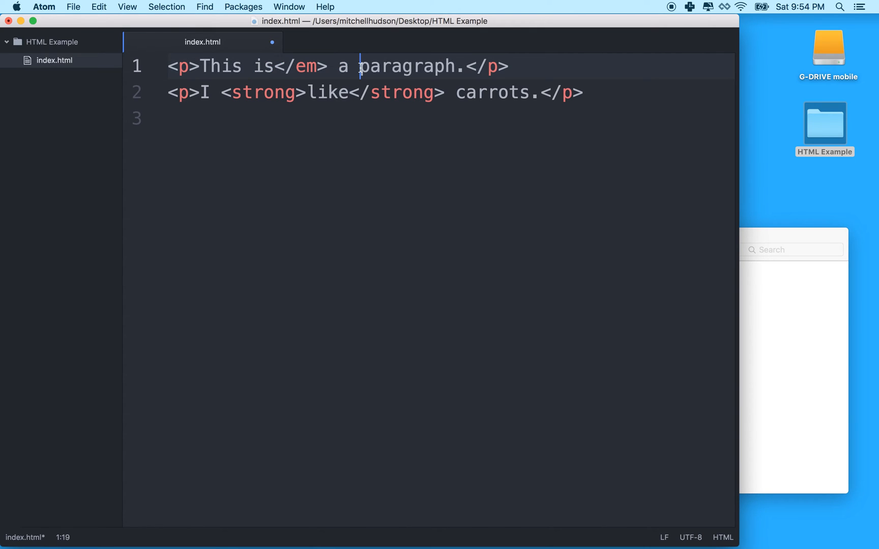
pyautogui.write('<em>')
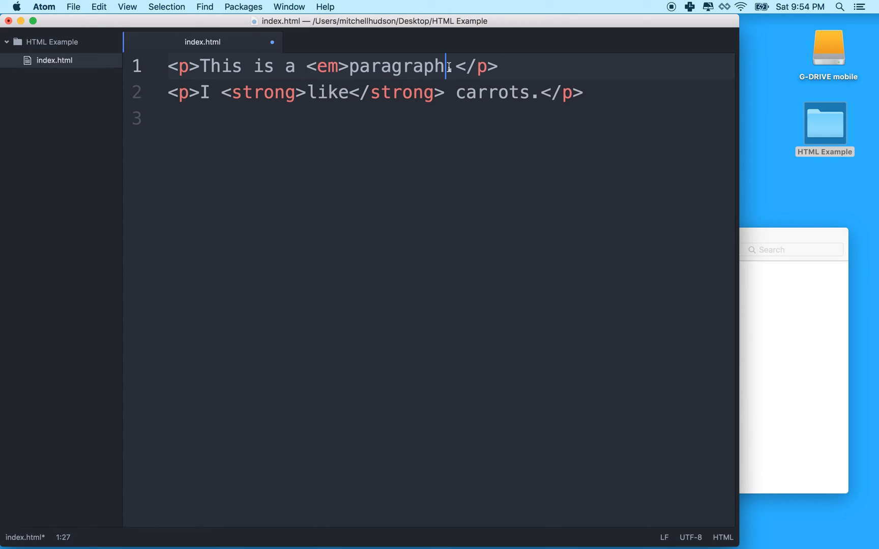
pyautogui.write('</em>.')
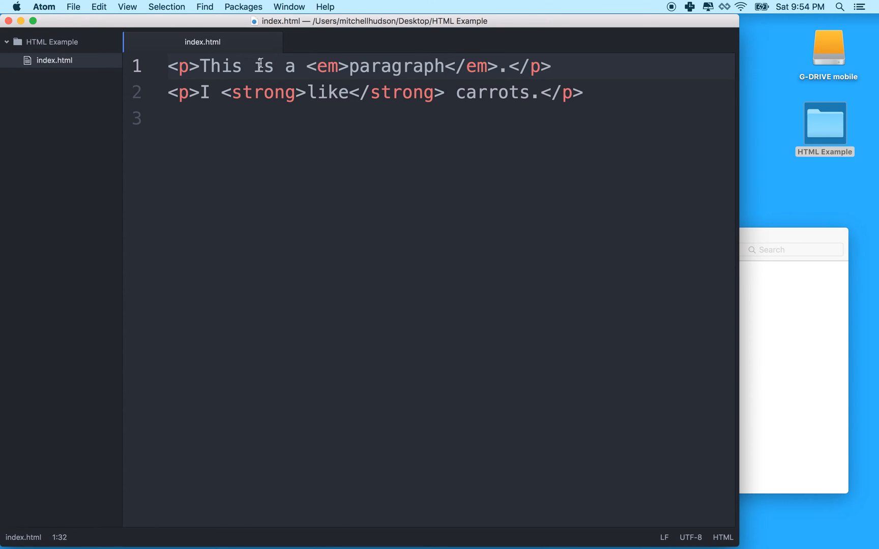
pyautogui.moveTo(307, 66); pyautogui.dragTo(501, 66)
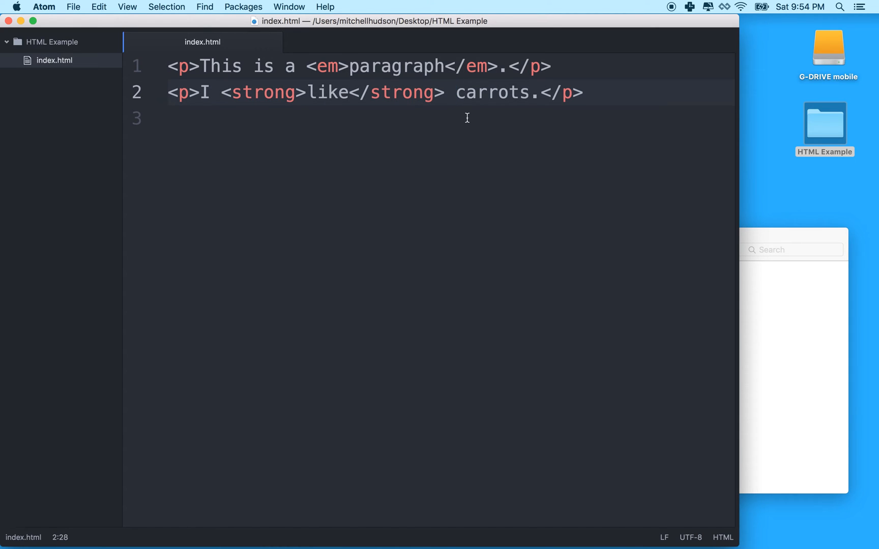
# Wrap 'carrots' on line 2 in <em> tags
pyautogui.write('<')
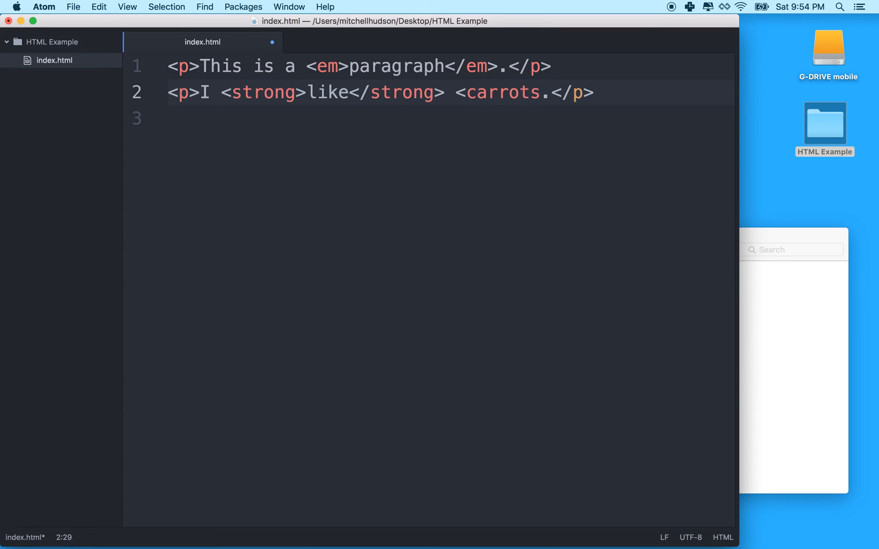
pyautogui.write('<em>')
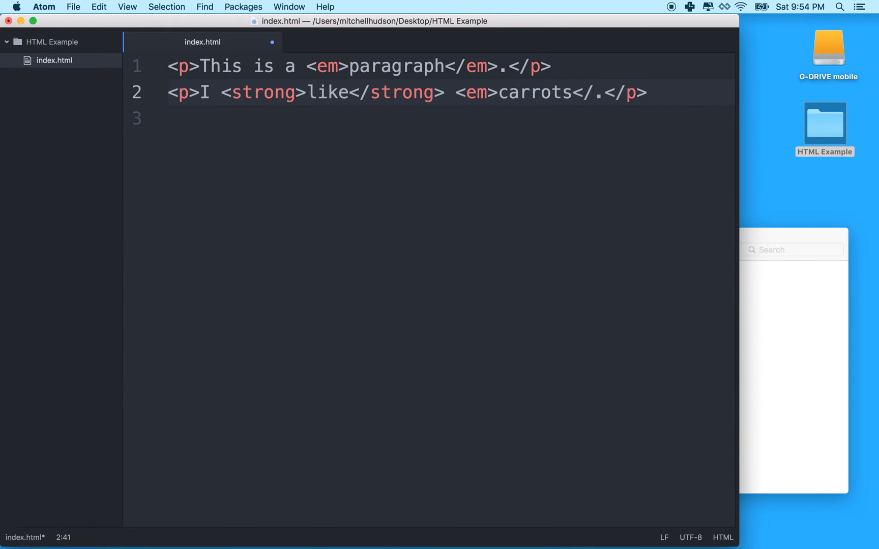
pyautogui.write('em>')
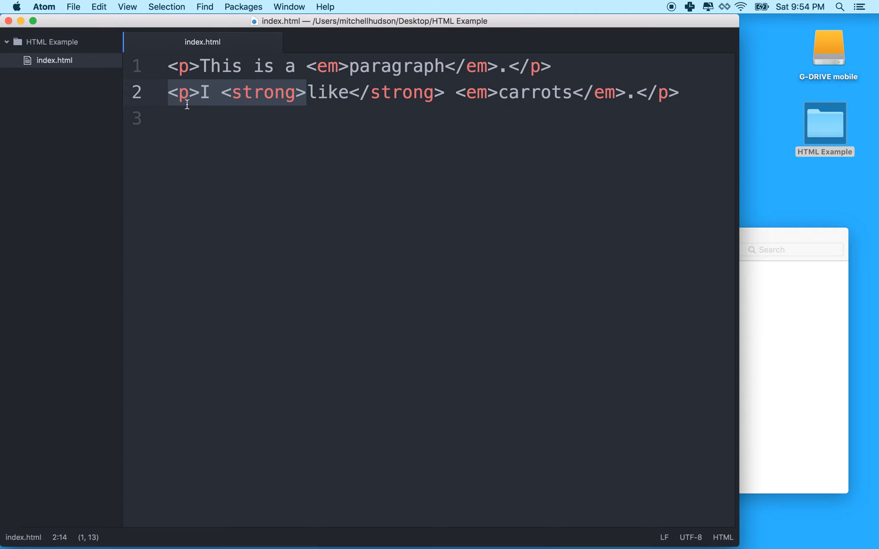
# Highlight the strong-tagged 'like' and emphasised 'carrots' to explain the tags
pyautogui.click(243, 92)
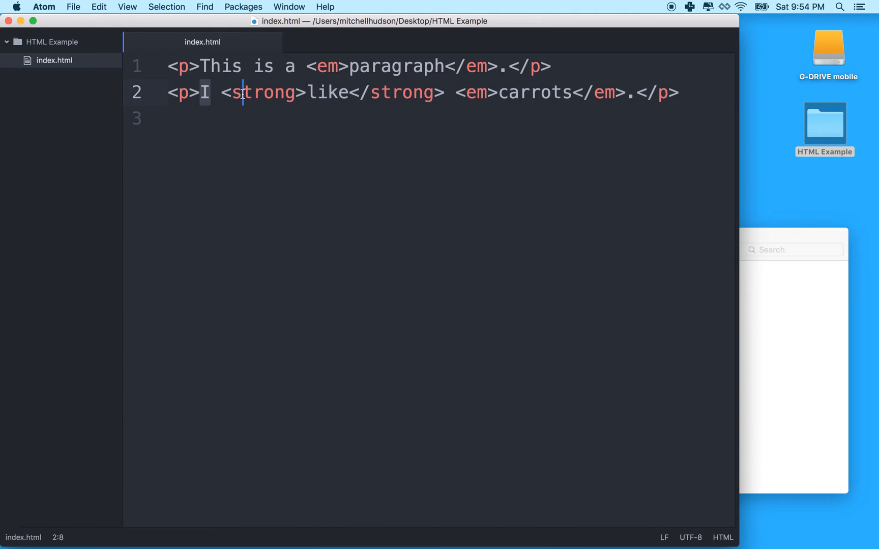
pyautogui.moveTo(242, 92); pyautogui.dragTo(380, 92)
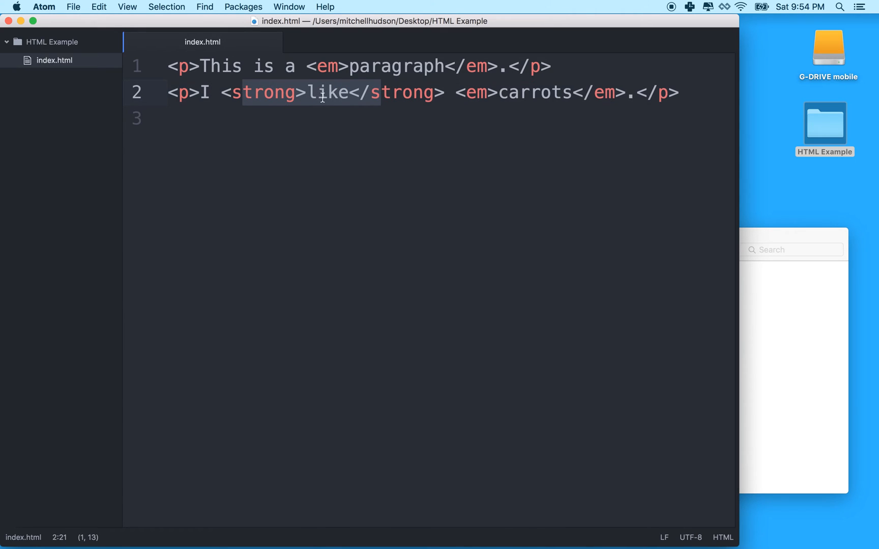
pyautogui.moveTo(450, 96)
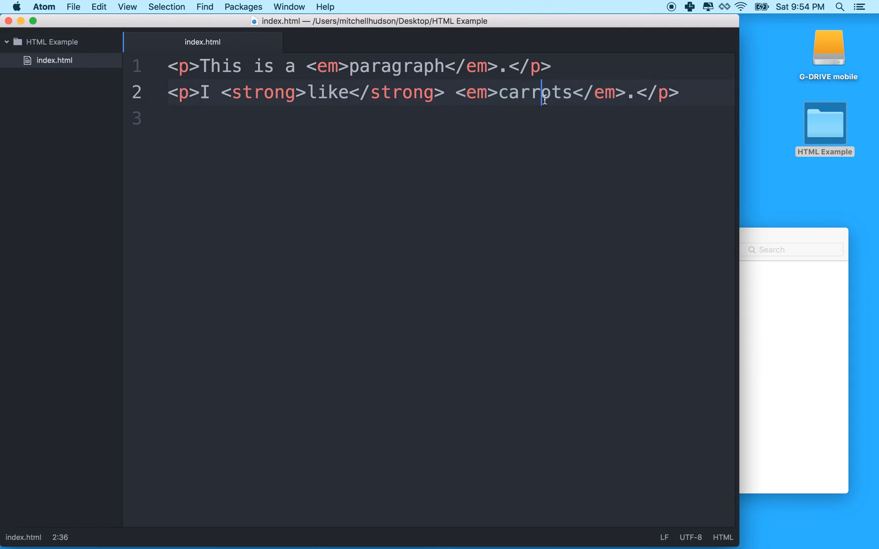
pyautogui.doubleClick(542, 93)
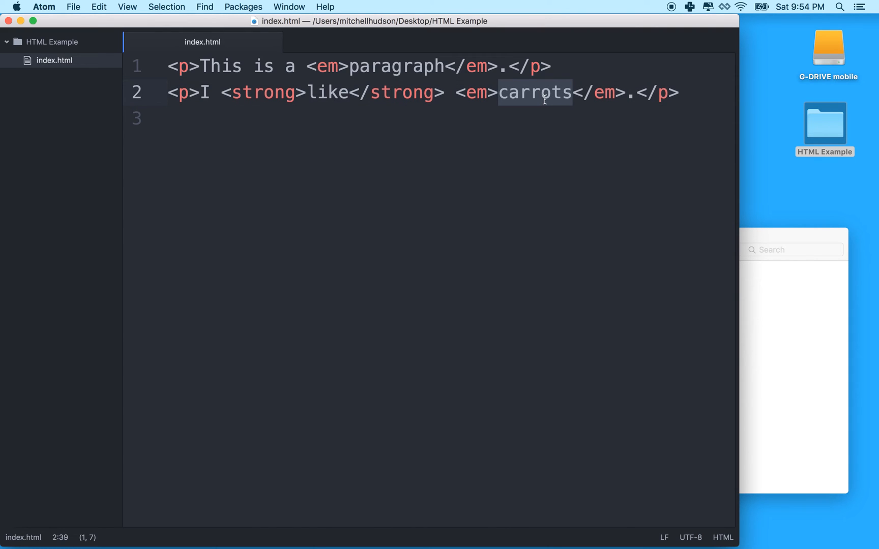
pyautogui.moveTo(449, 94)
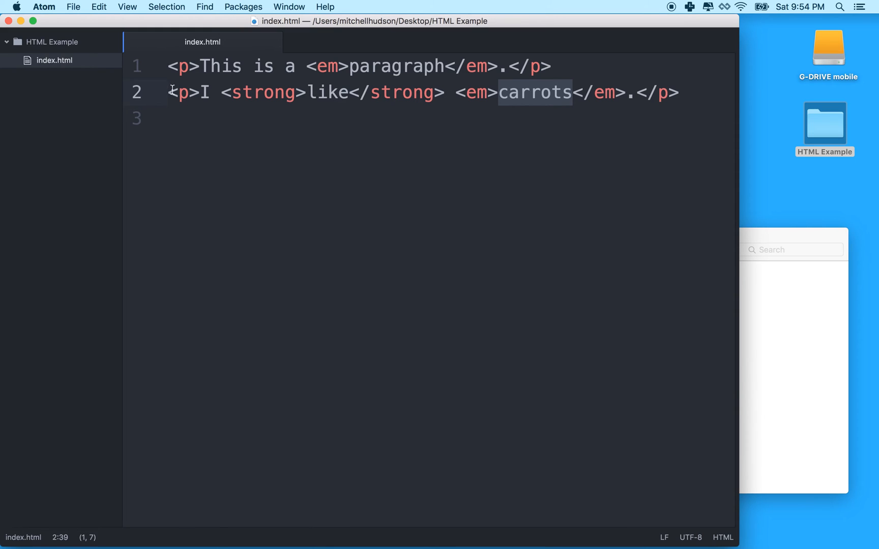
# Add an untagged line 'I like carrots.' below the two paragraphs
pyautogui.press('Enter')
pyautogui.write('I like')
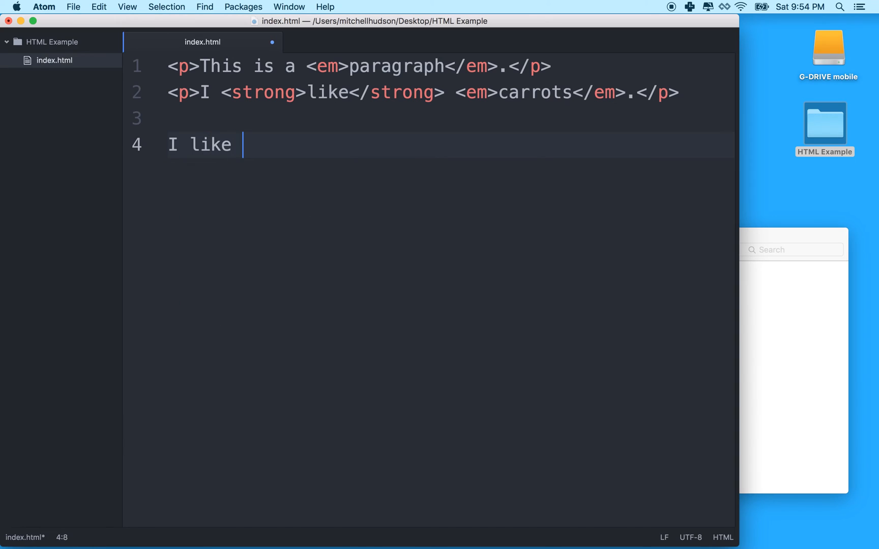
pyautogui.write('carro')
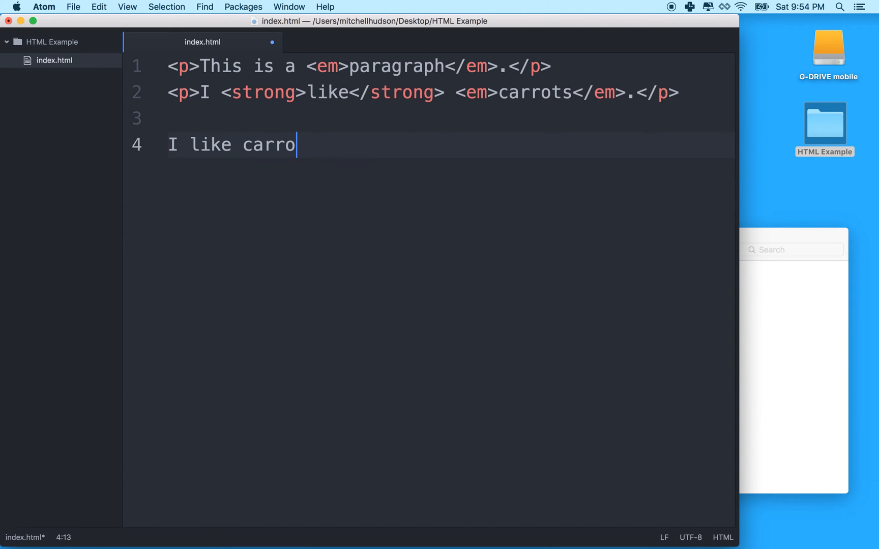
pyautogui.write('ts.')
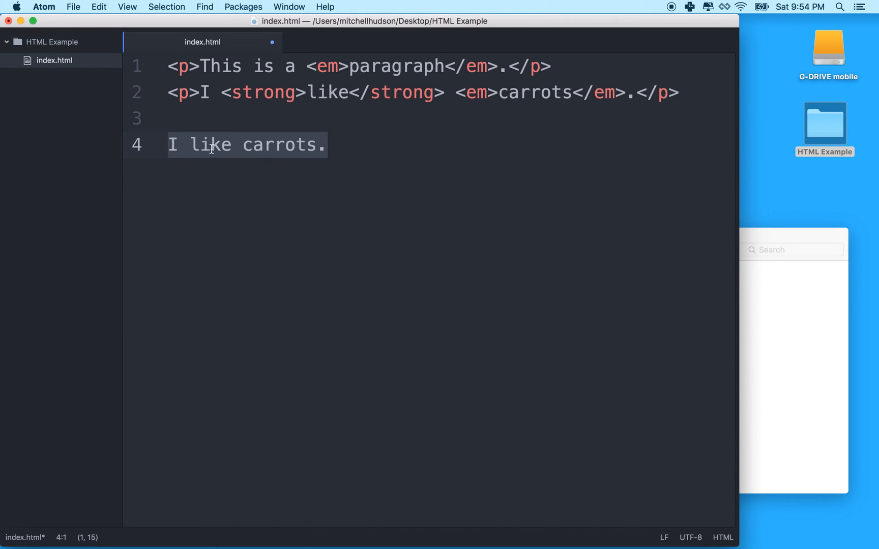
pyautogui.moveTo(164, 149)
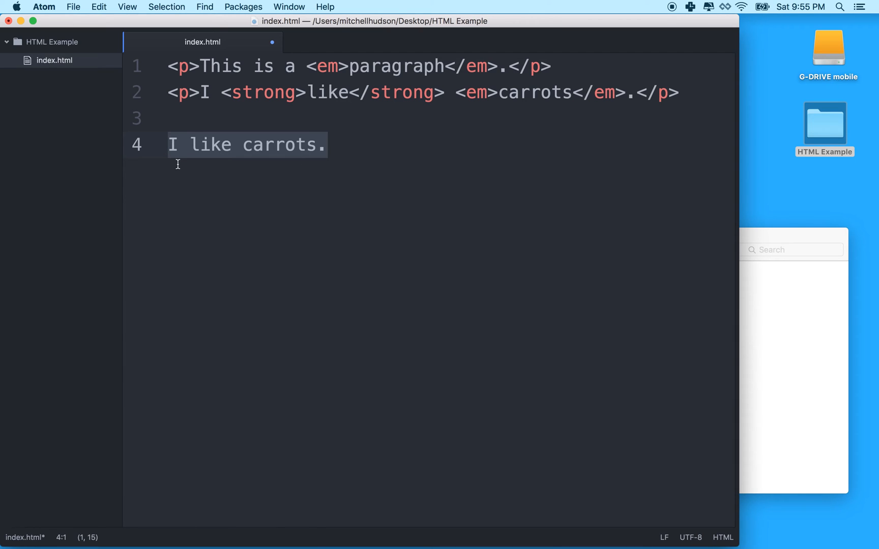
pyautogui.moveTo(187, 144)
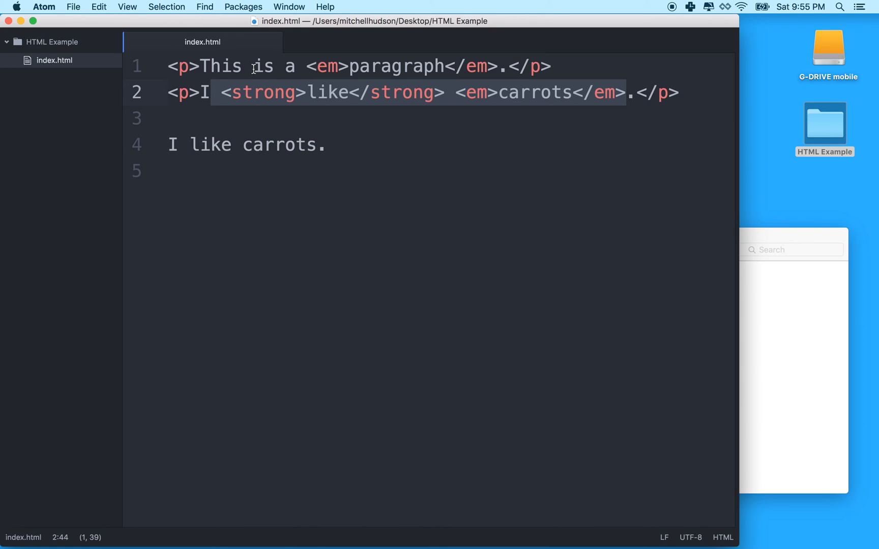
pyautogui.moveTo(830, 136)
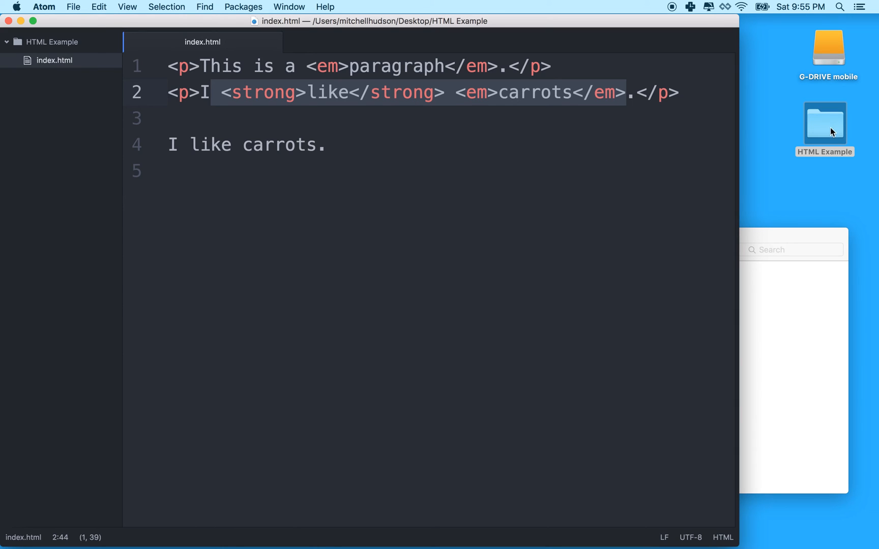
pyautogui.moveTo(547, 128)
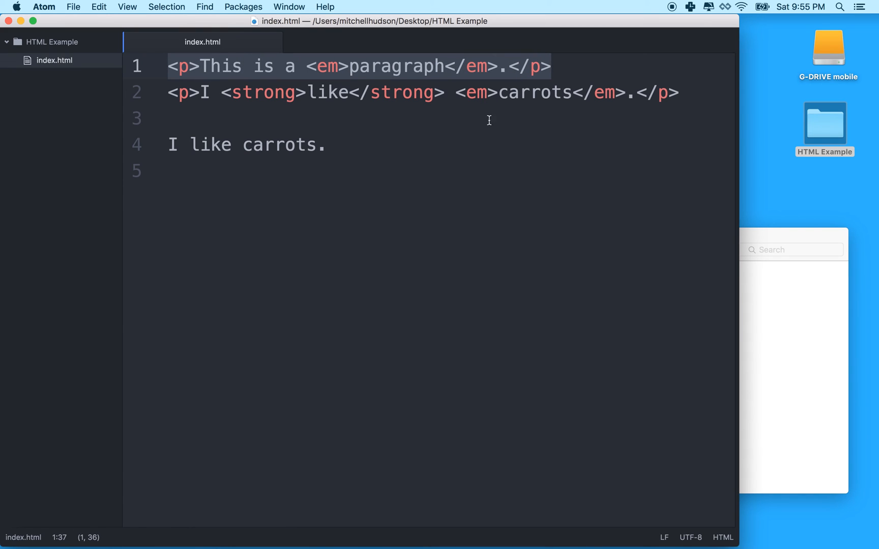
pyautogui.moveTo(488, 132)
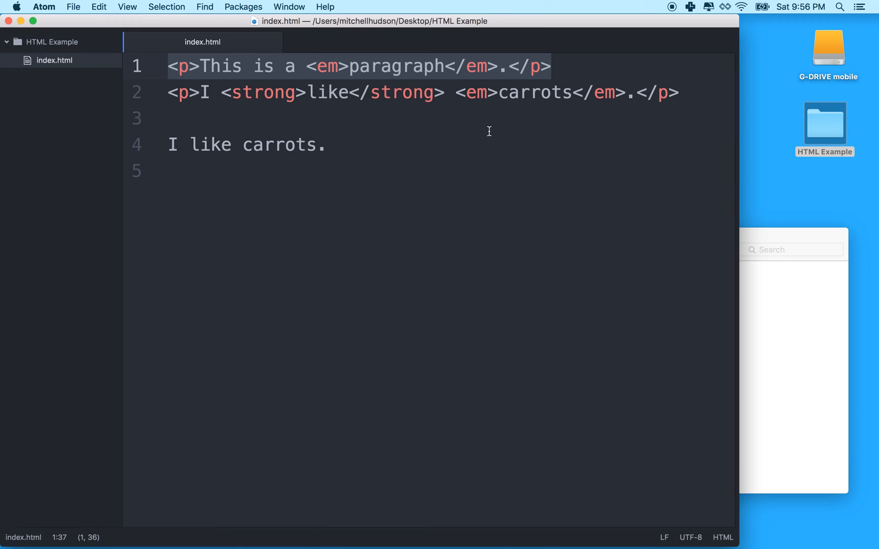
pyautogui.moveTo(163, 105)
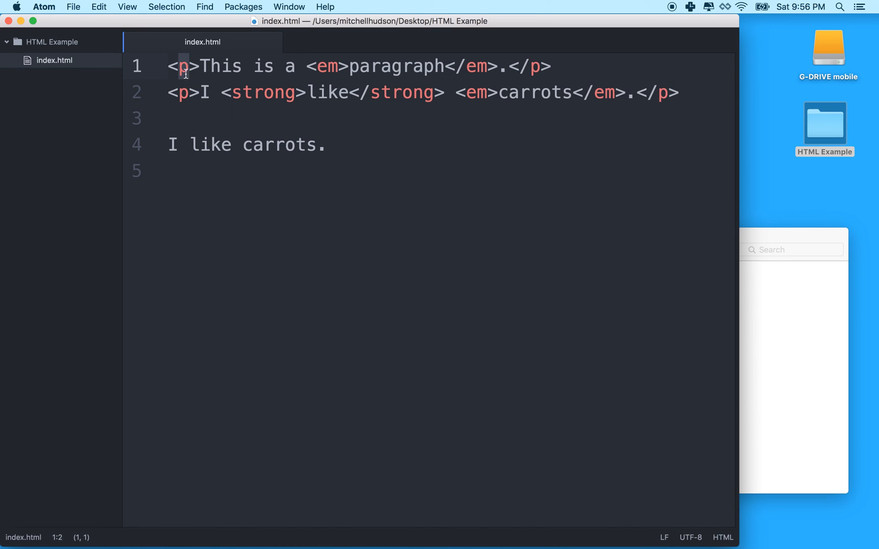
pyautogui.moveTo(396, 89)
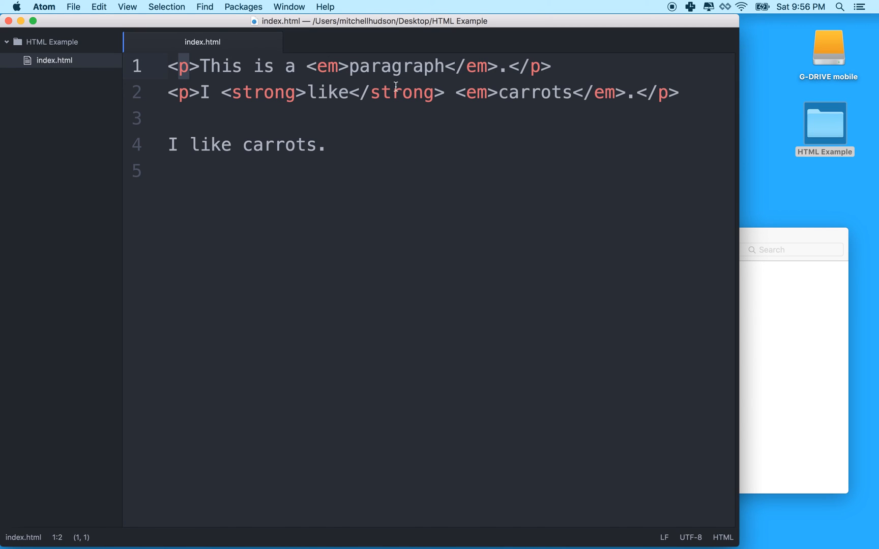
pyautogui.click(511, 66)
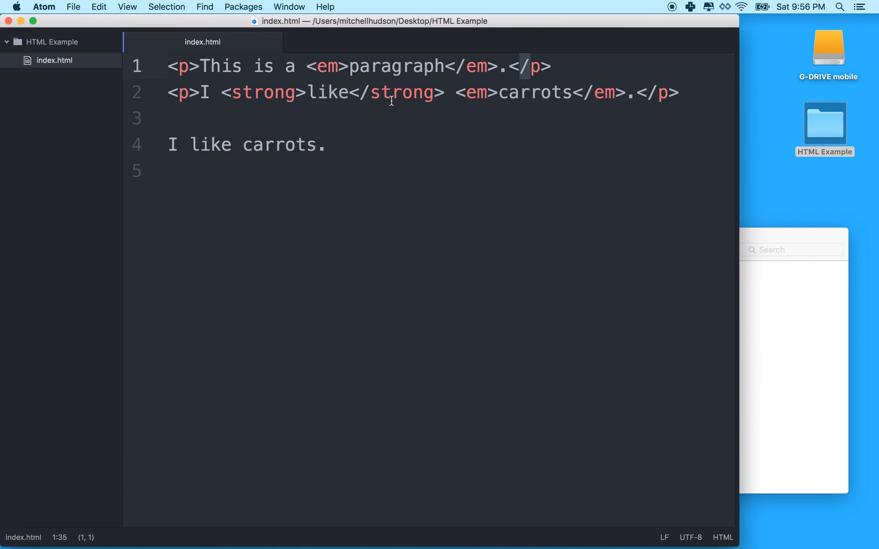
# Move line 1's </em> after </p>, then remove it, leaving the emphasis unclosed
pyautogui.click(445, 67)
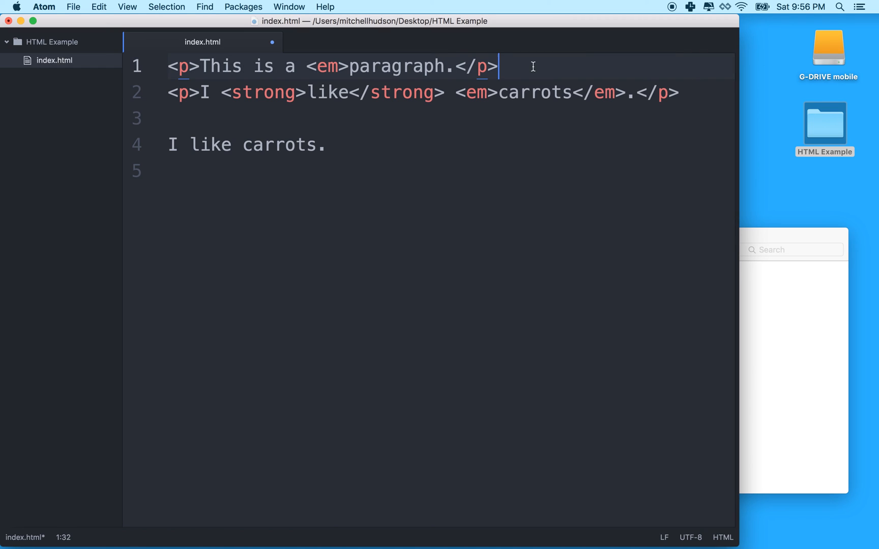
pyautogui.write('</em>')
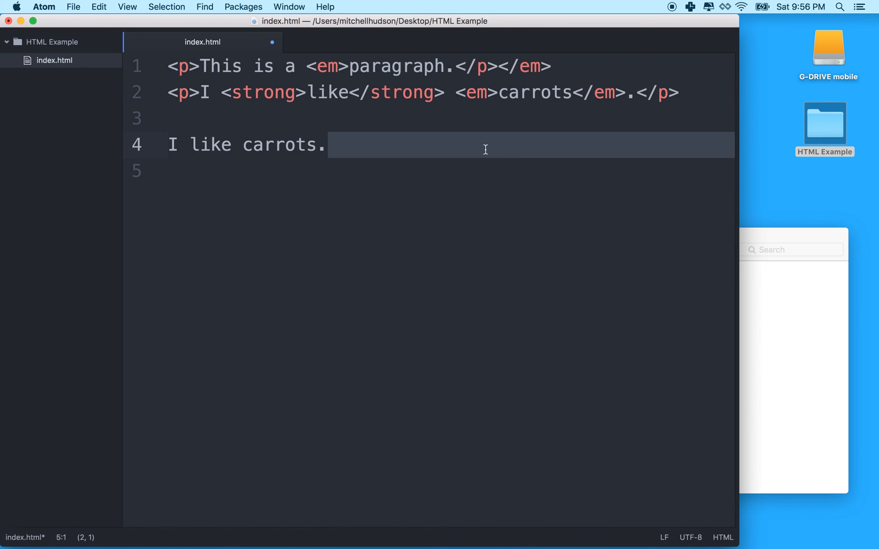
pyautogui.click(329, 70)
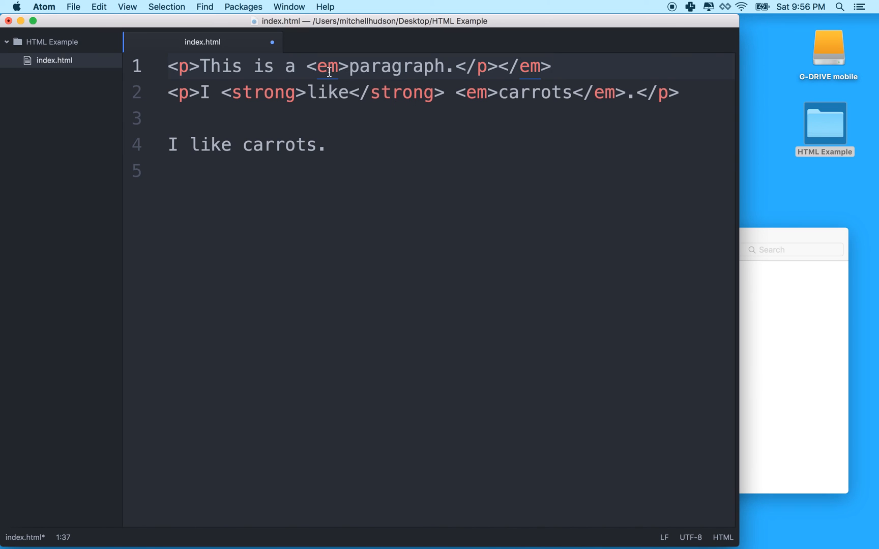
pyautogui.click(555, 67)
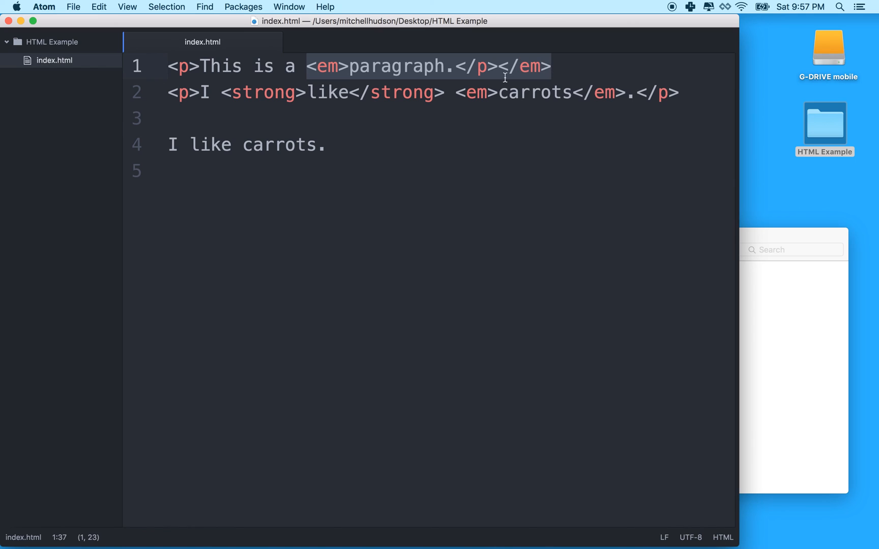
pyautogui.click(168, 66)
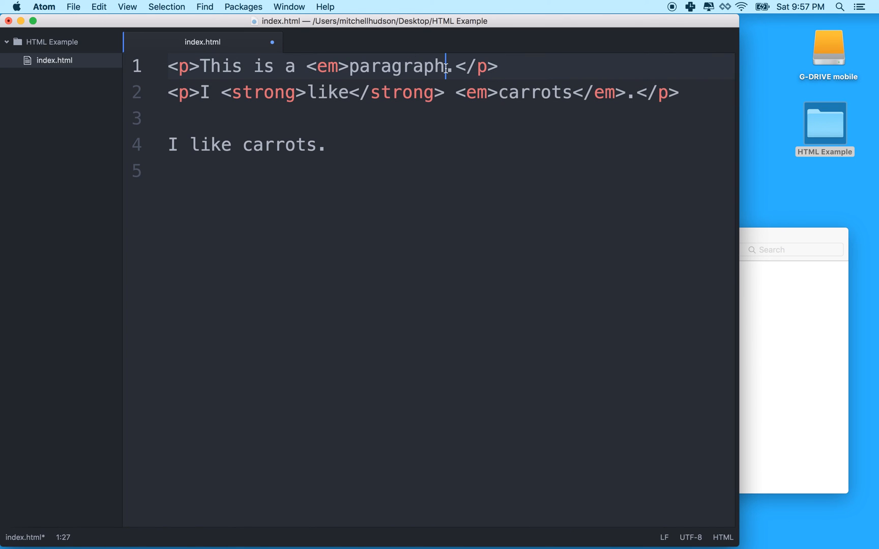
# Close the emphasis with </em> right after 'paragraph' on line 1
pyautogui.write('</em>')
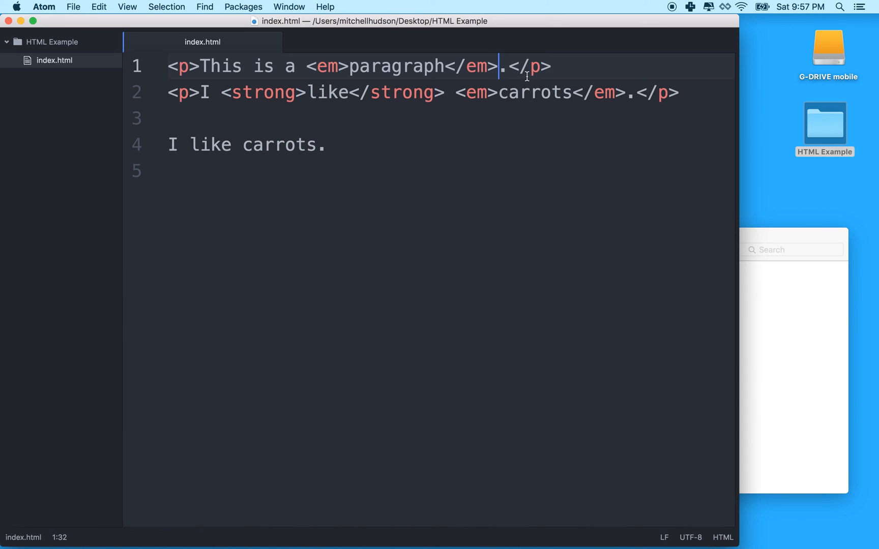
pyautogui.moveTo(413, 97)
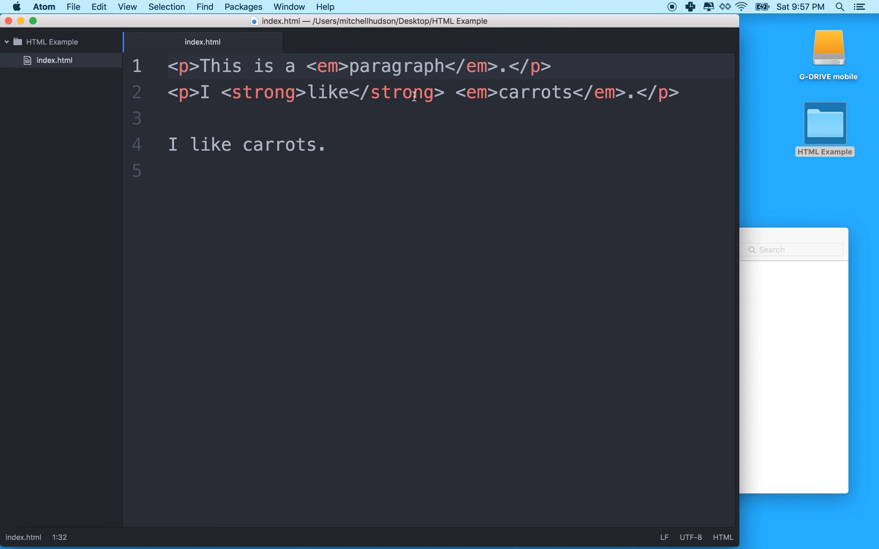
pyautogui.click(499, 66)
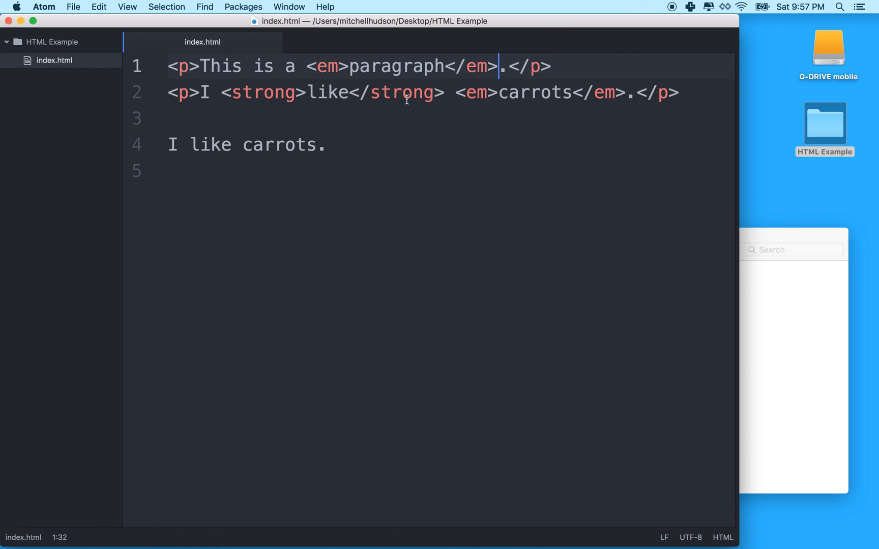